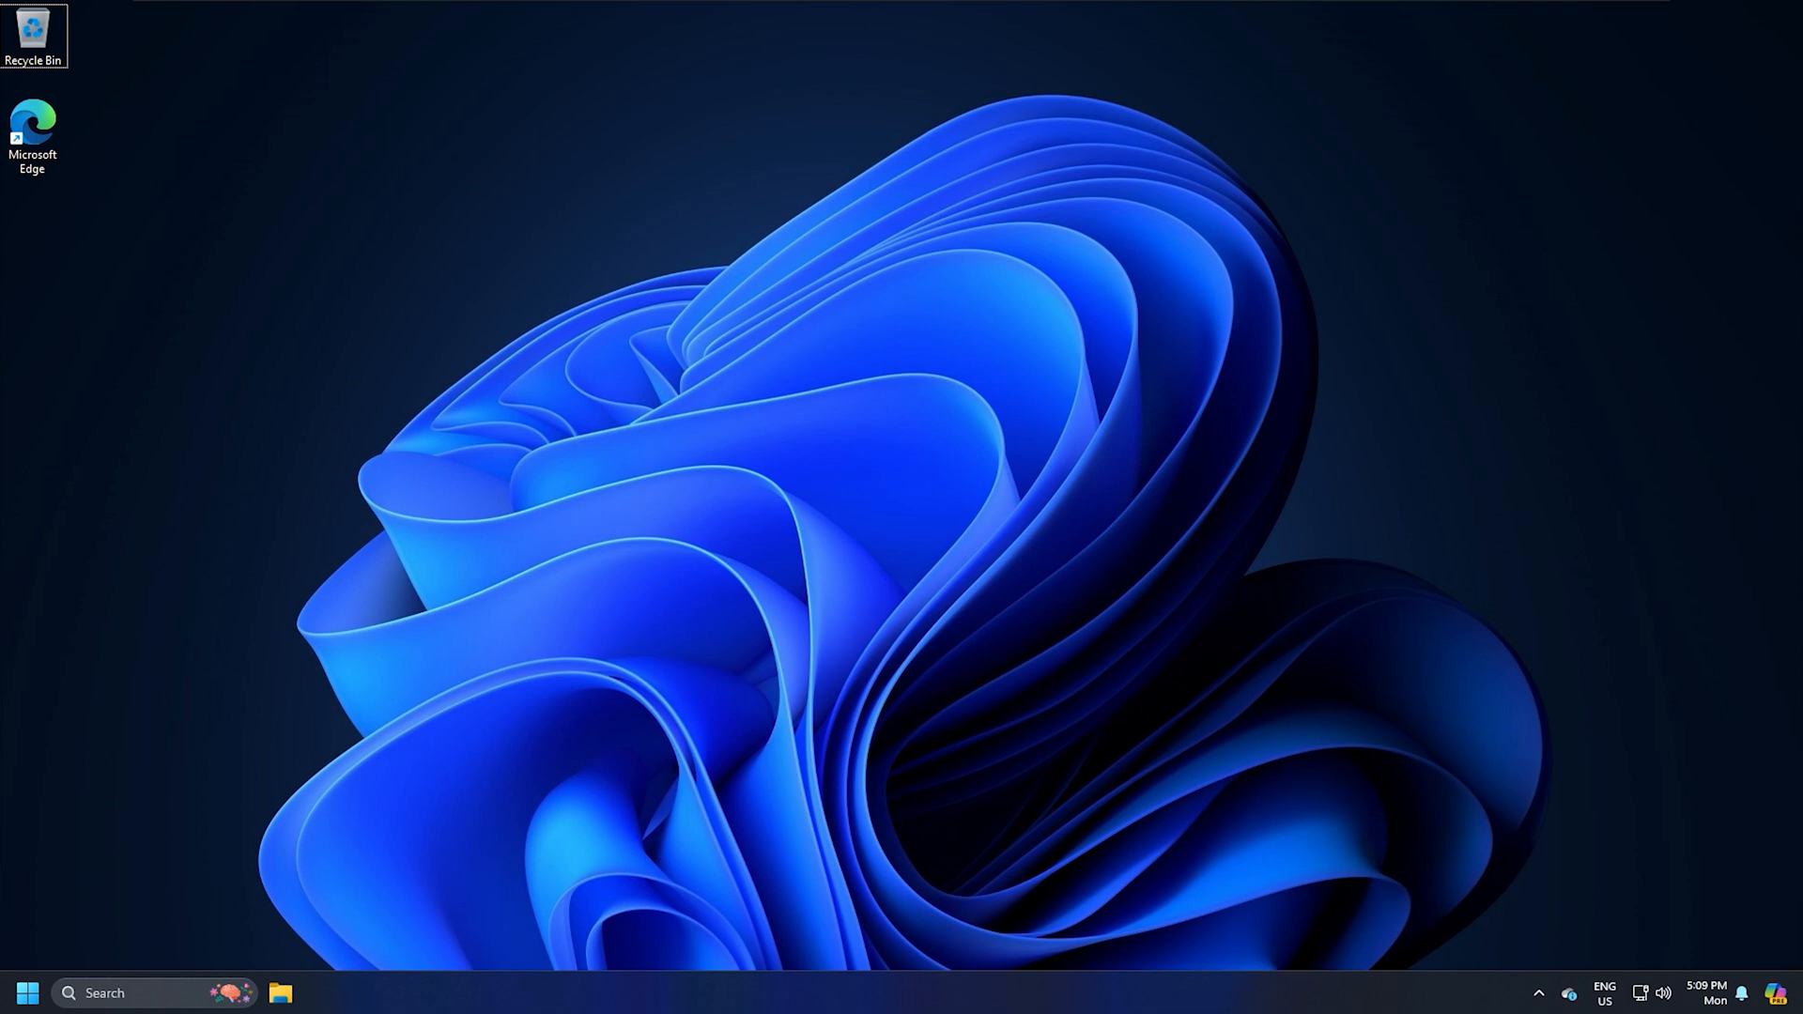
Sign out of the current account from the Start menu's account avatar.
{"action": "left_click", "coordinate": [28, 992]}
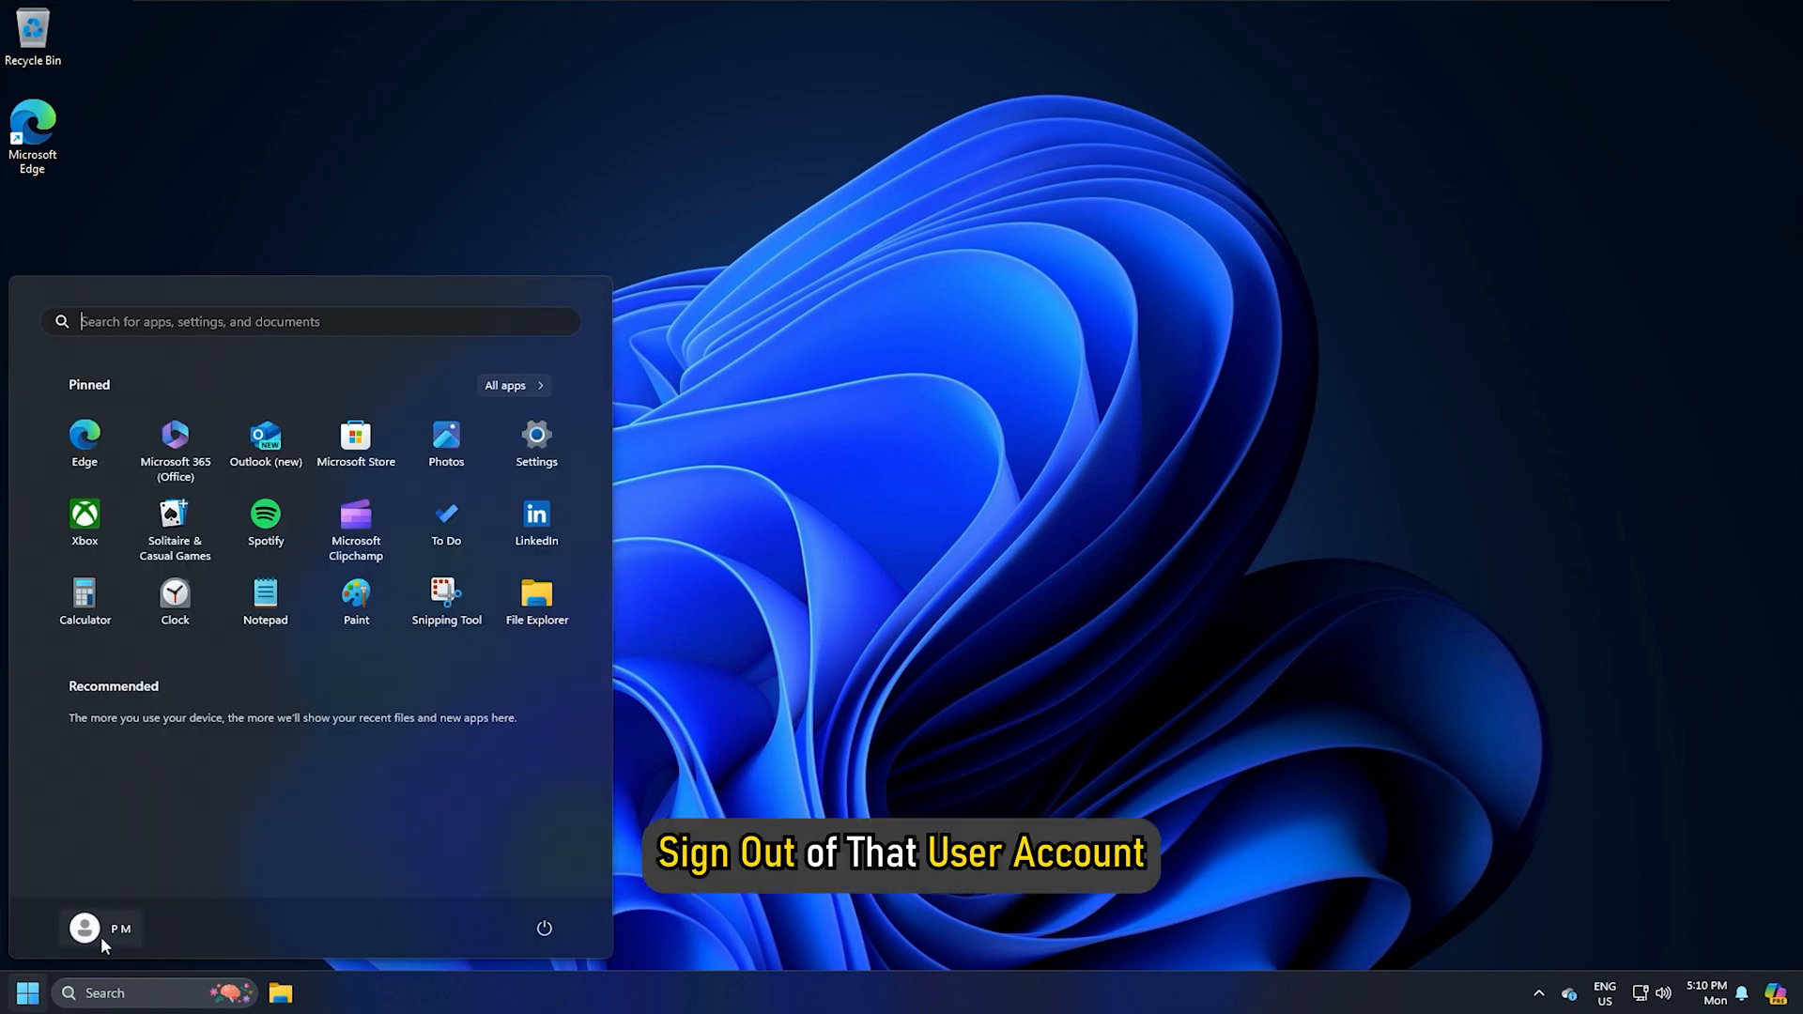
{"action": "left_click", "coordinate": [85, 928]}
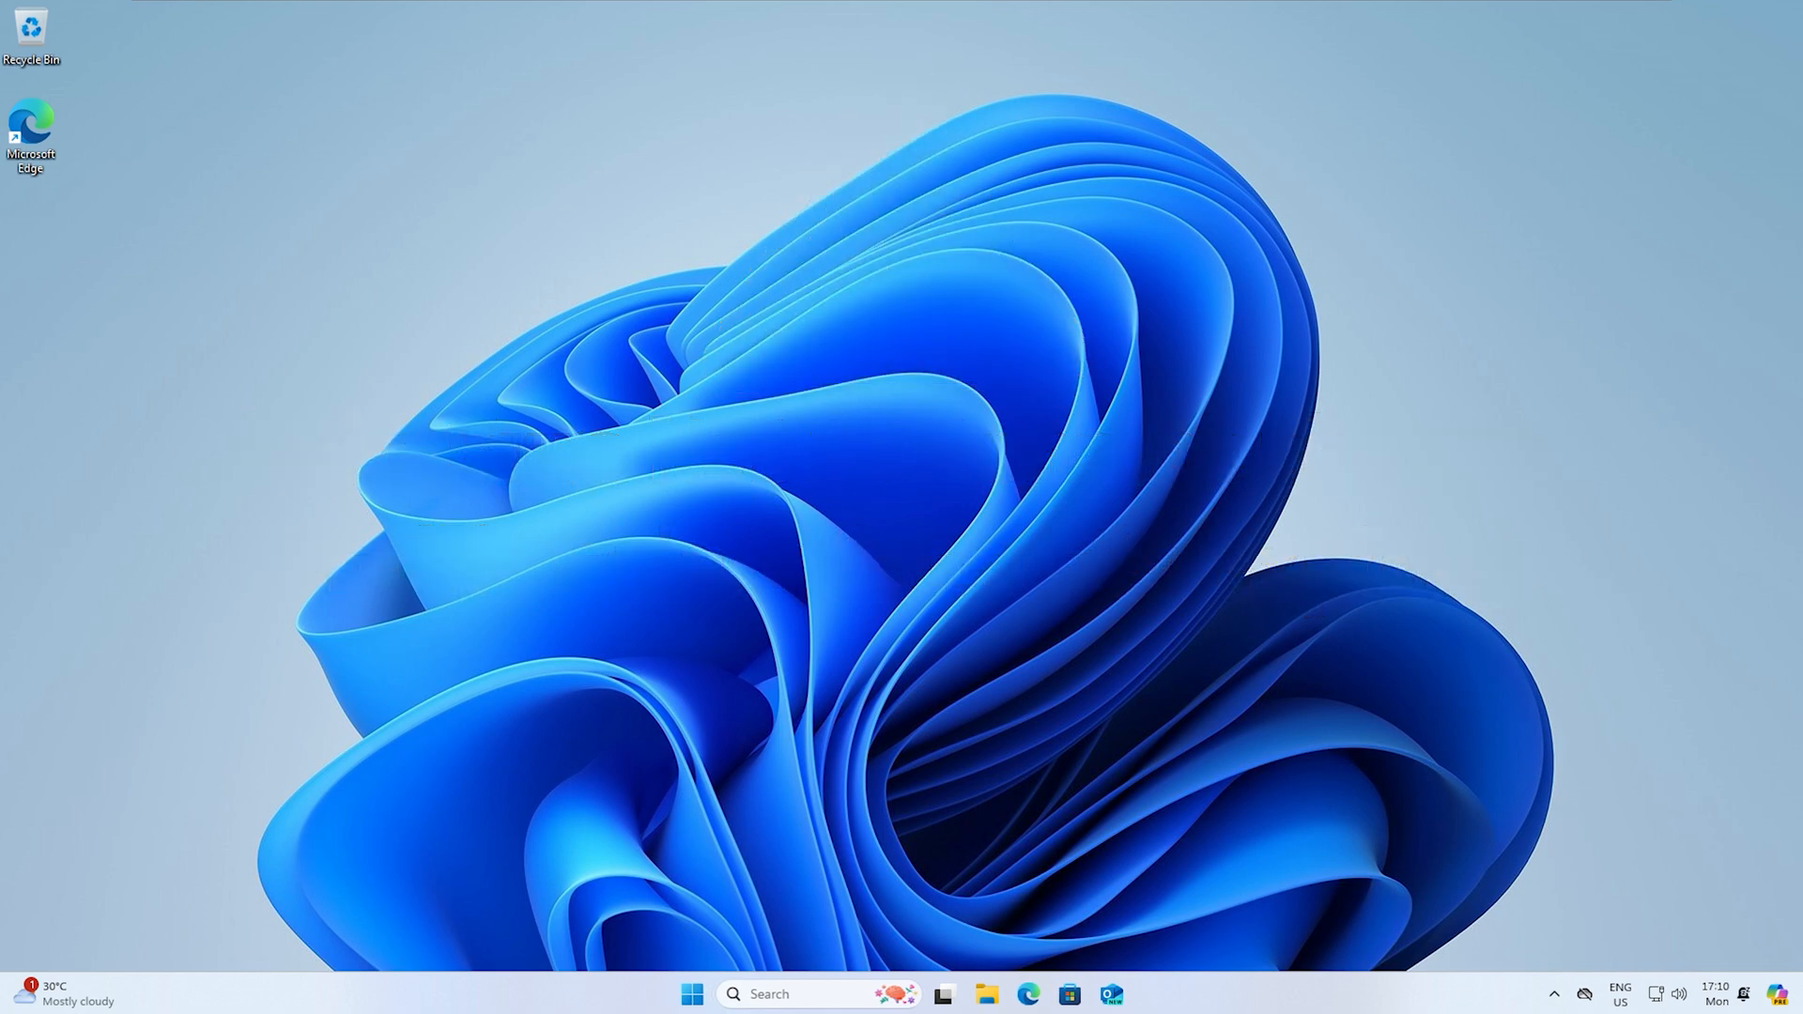
{"action": "key", "text": "F2"}
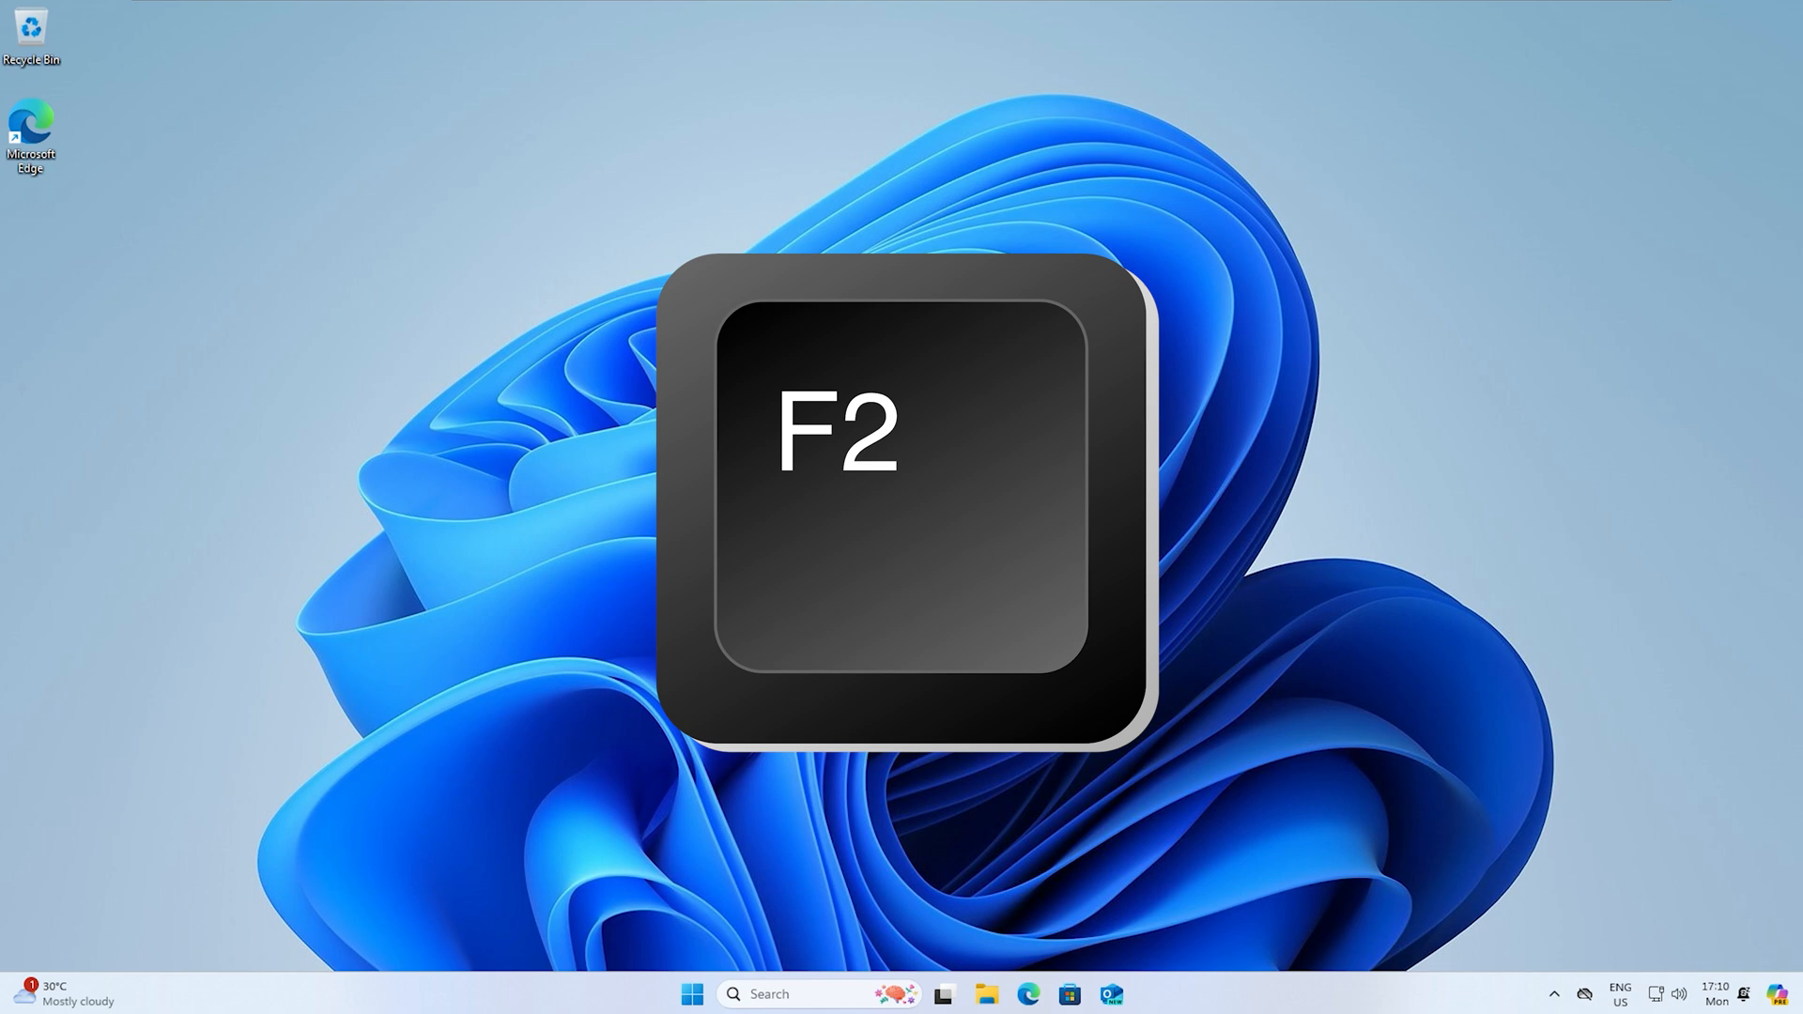
{"action": "key", "text": "f2"}
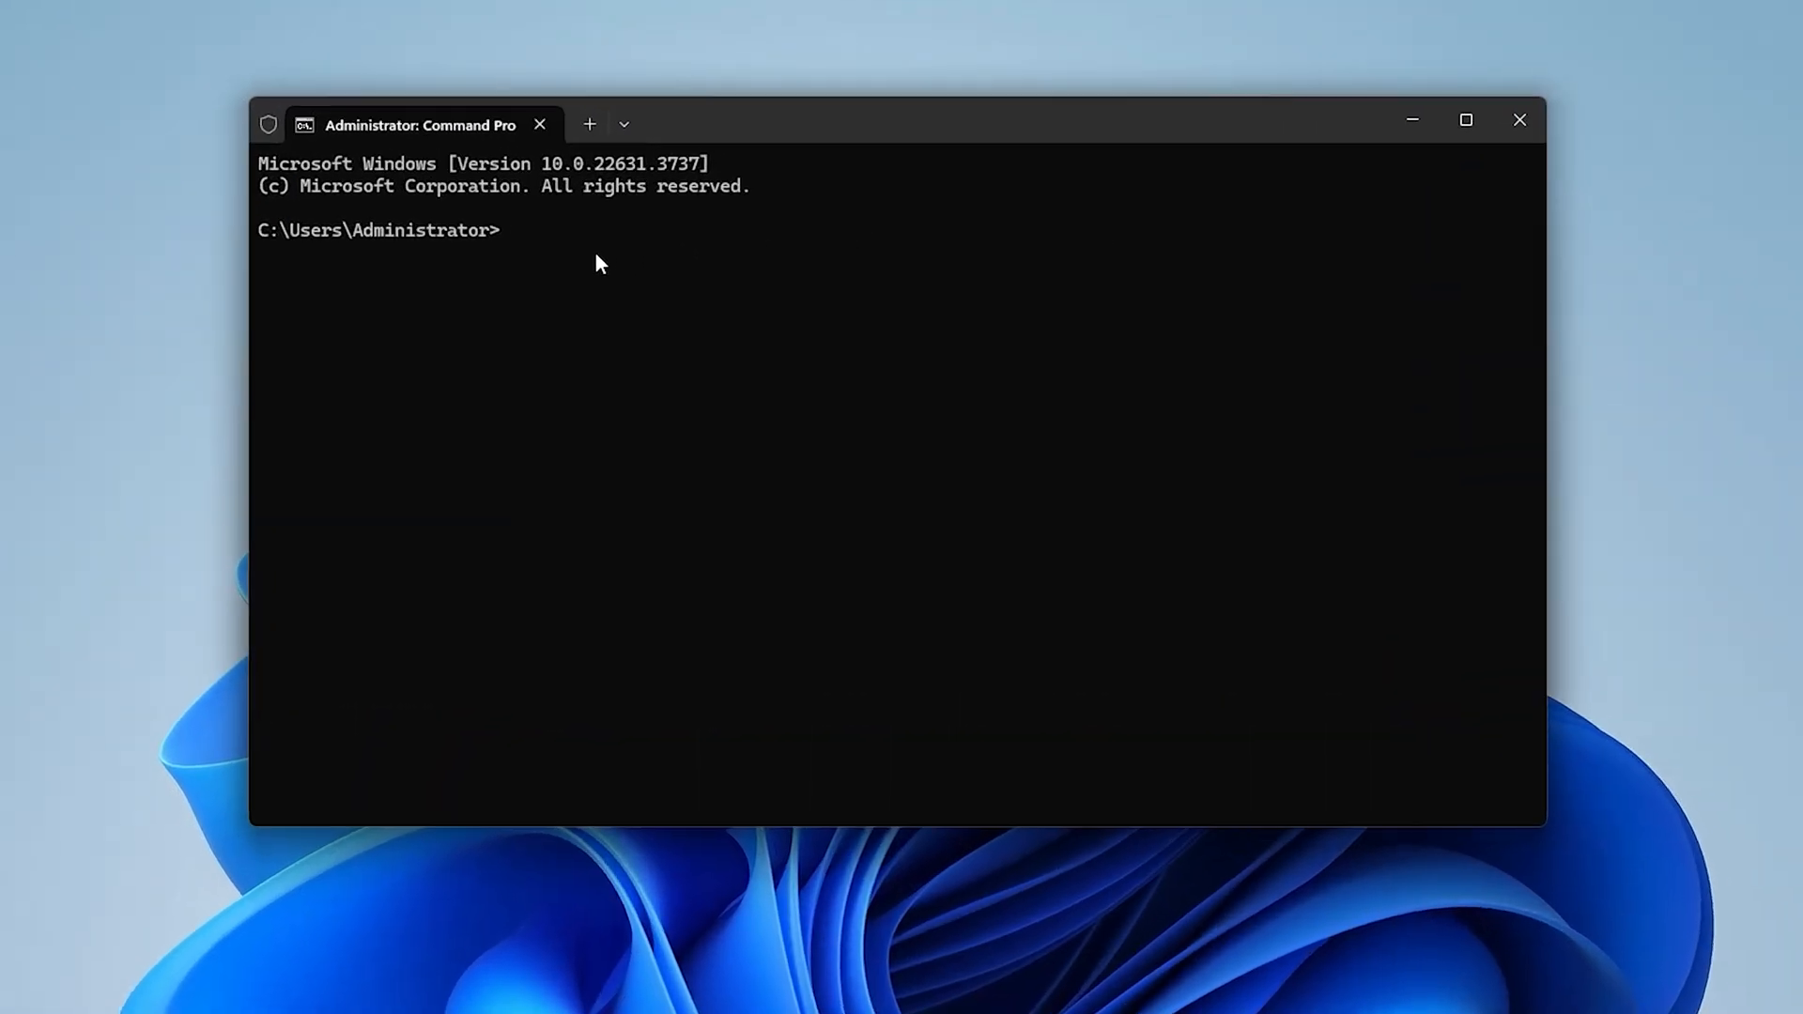
Run 'wmic useraccount get name,SID' to list account names with their SIDs.
{"action": "type", "text": "wmic useraccount get name,SID"}
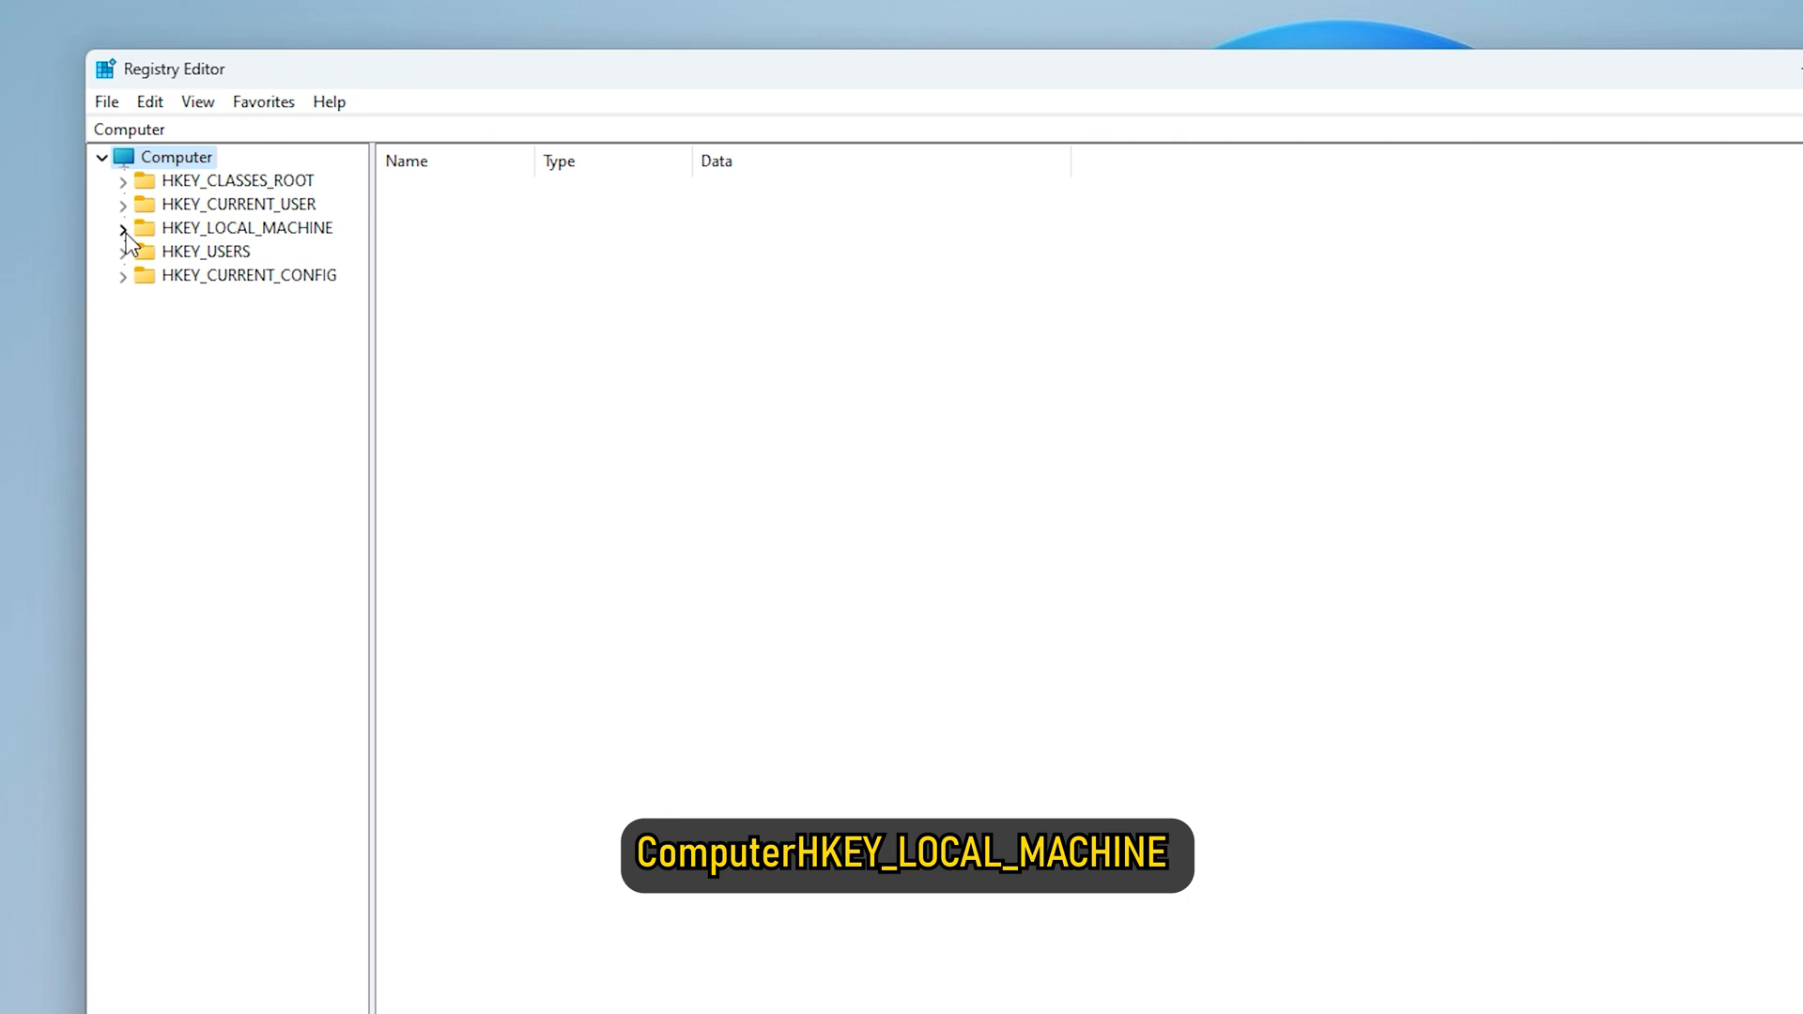
Navigate to HKLM\SOFTWARE\Microsoft\Windows NT\CurrentVersion\ProfileList and select the SID key ending in 1001.
{"action": "left_click", "coordinate": [122, 228]}
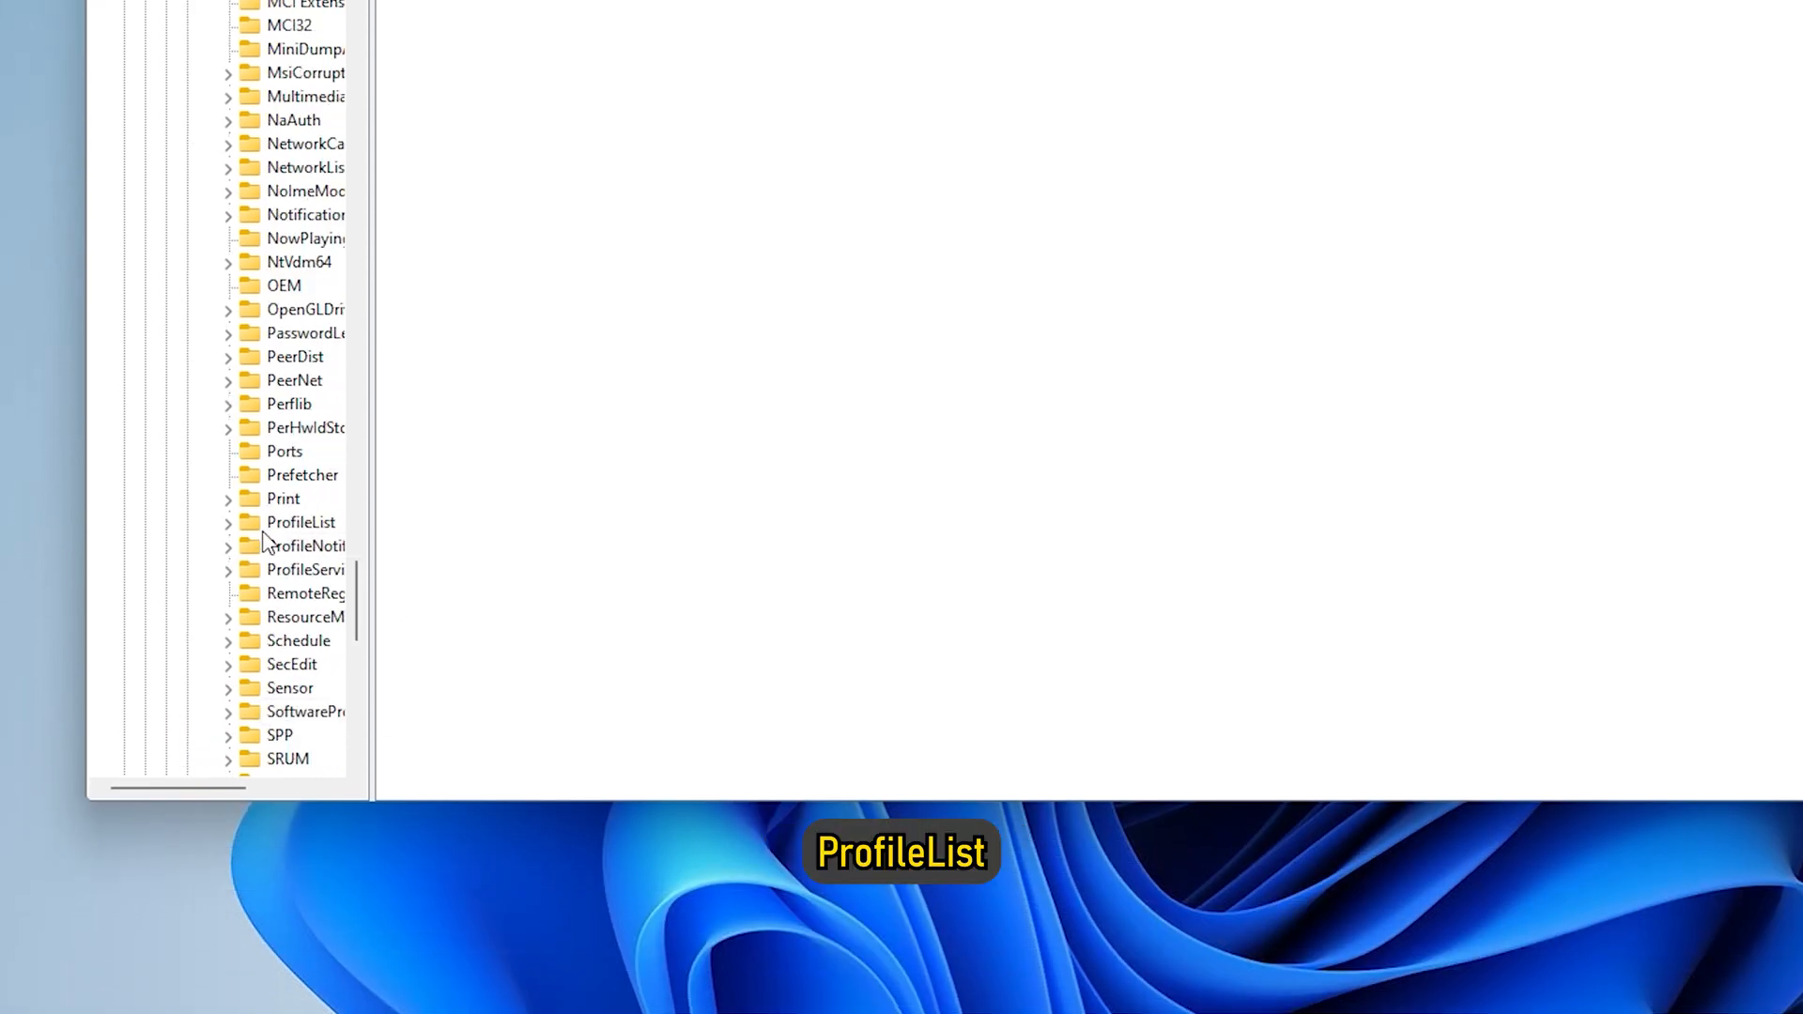
{"action": "left_click", "coordinate": [300, 522]}
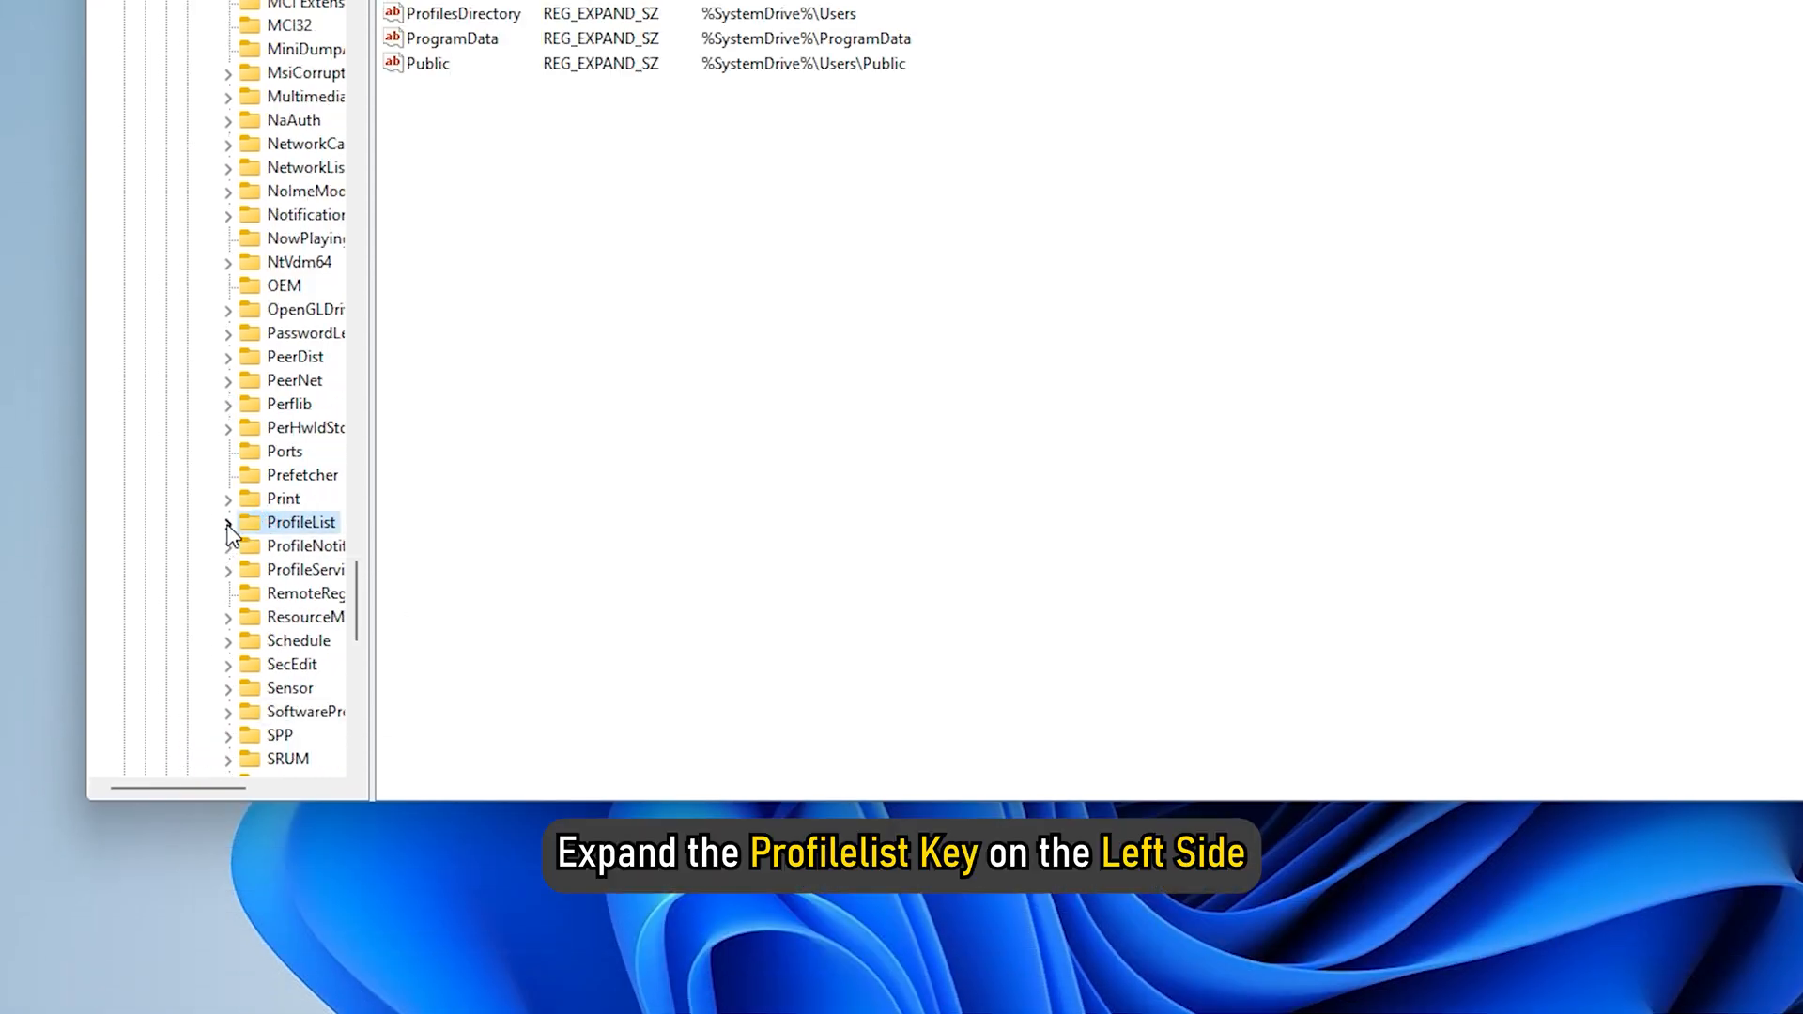
{"action": "left_click", "coordinate": [229, 522]}
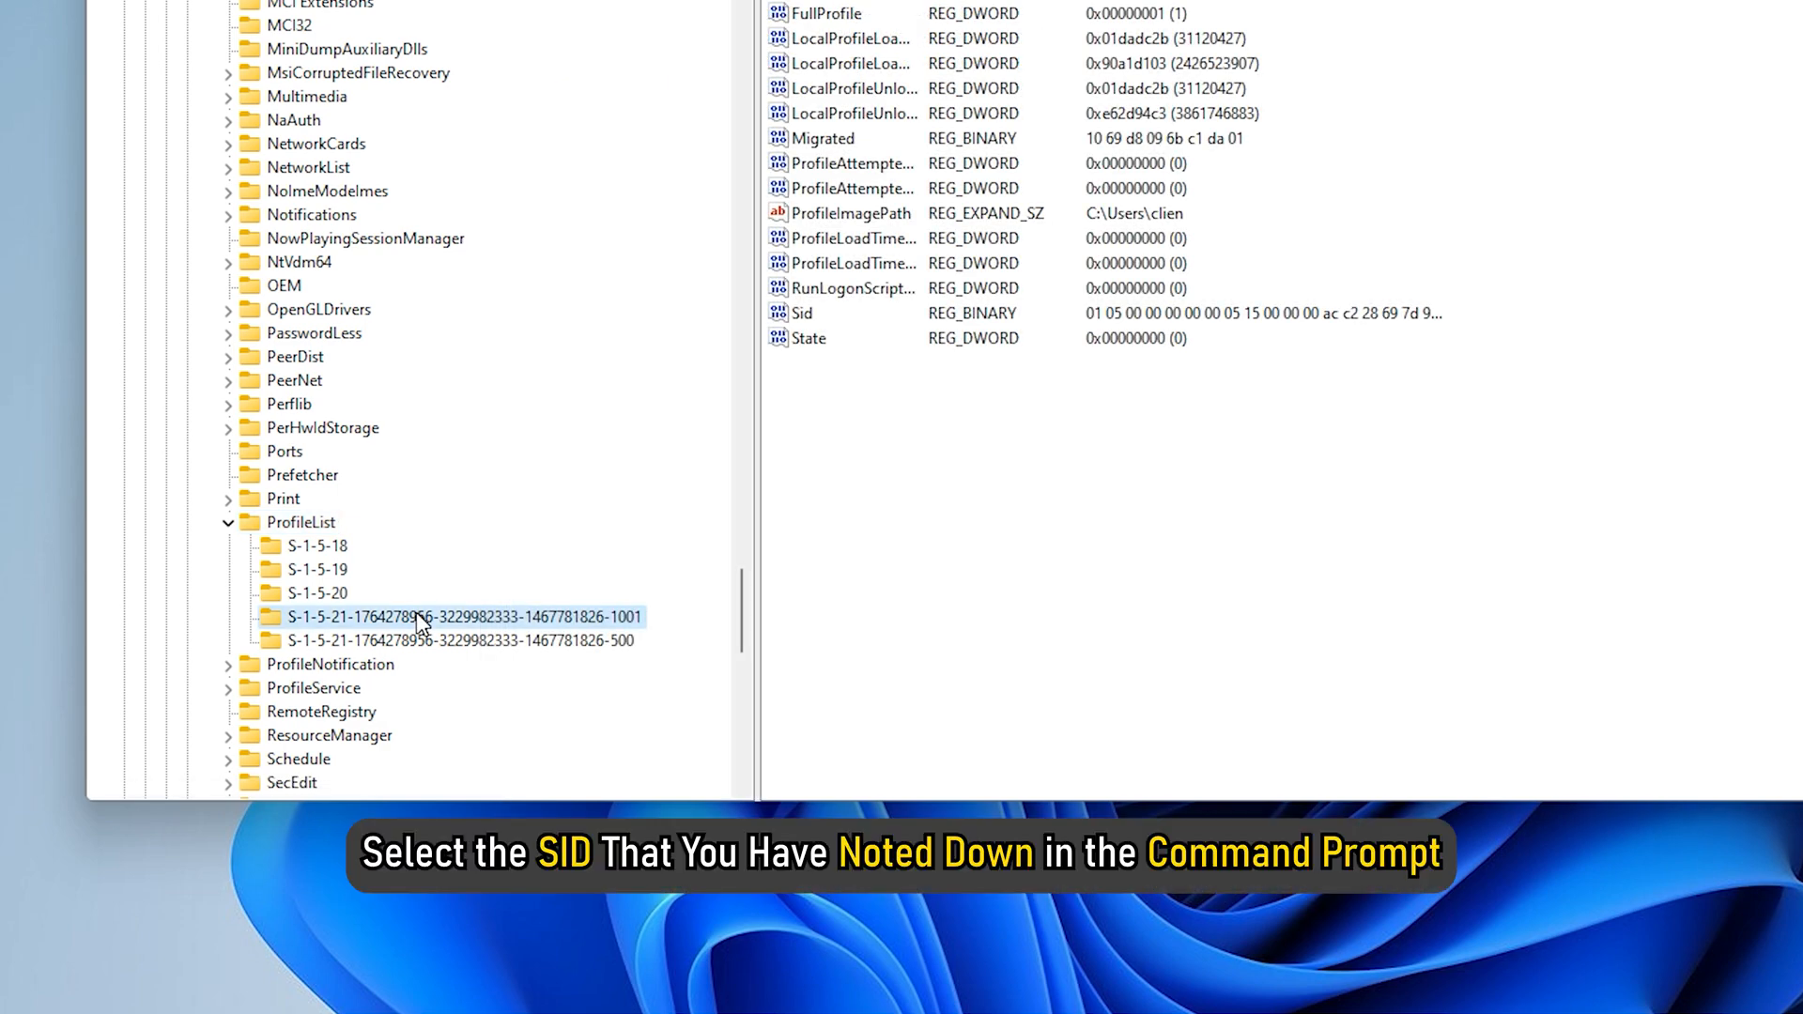
{"action": "left_click", "coordinate": [454, 616]}
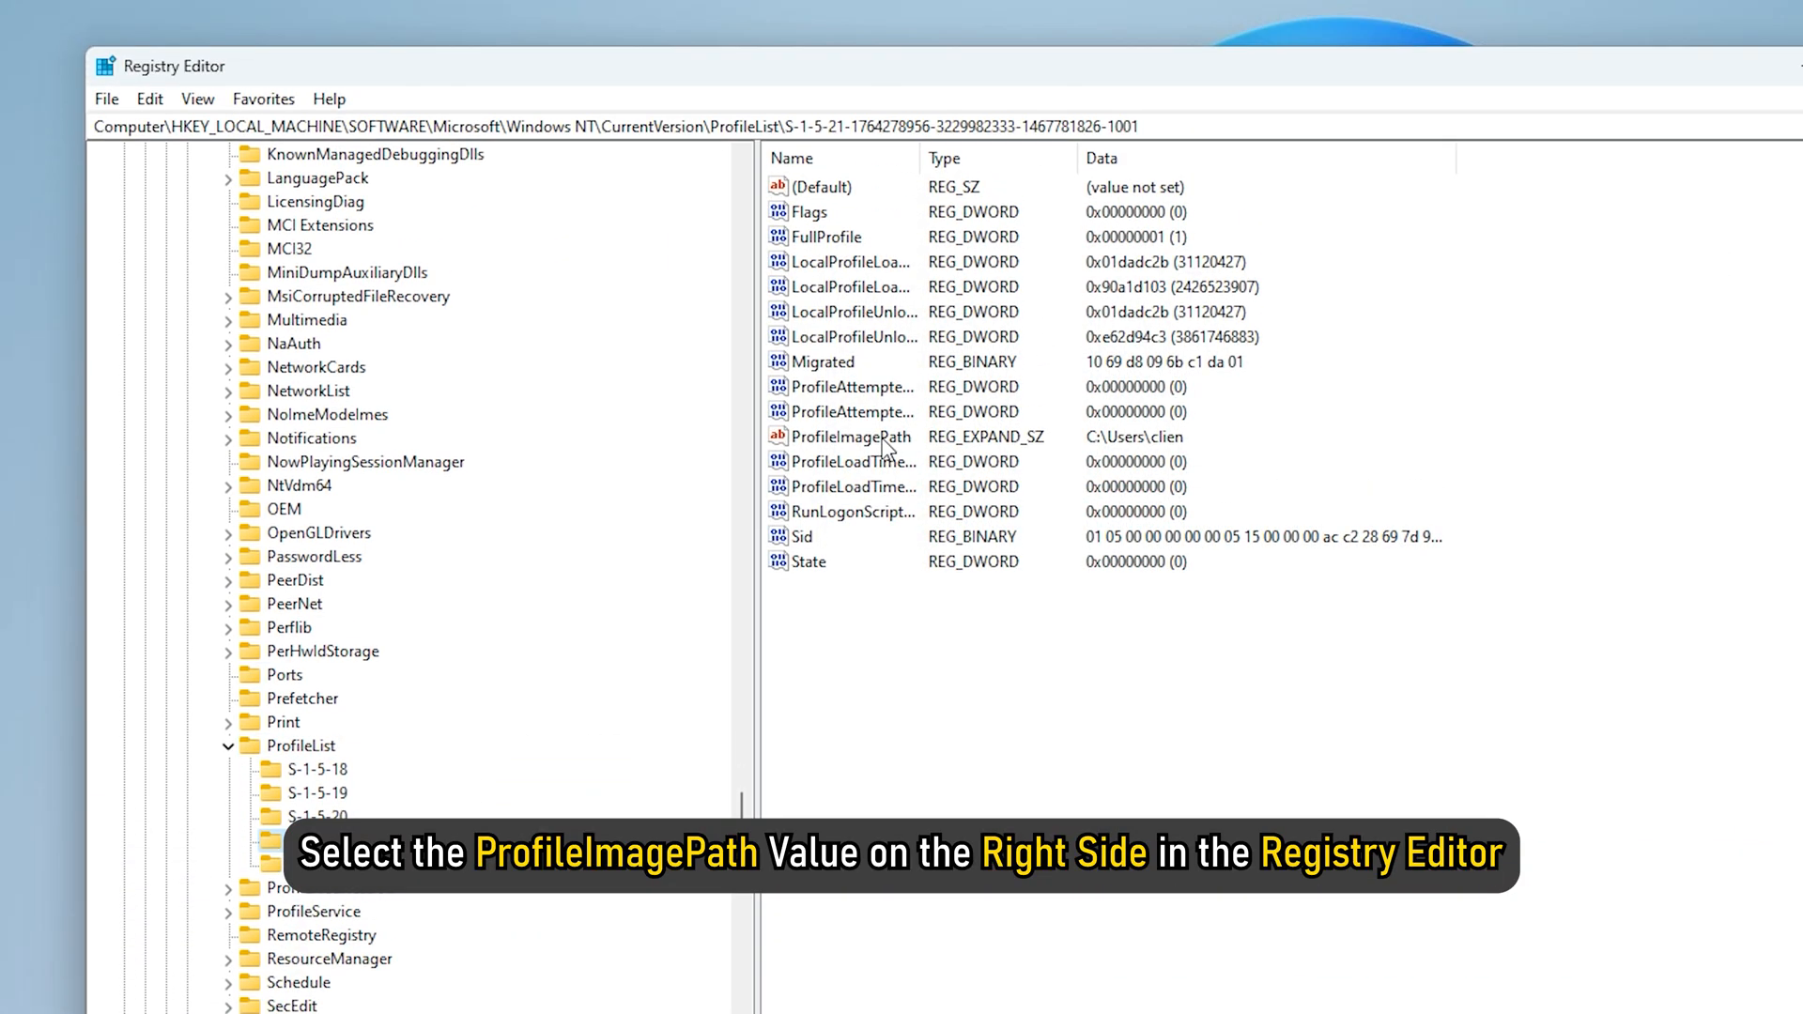
Open the ProfileImagePath value of that SID key for editing.
{"action": "left_click", "coordinate": [851, 437]}
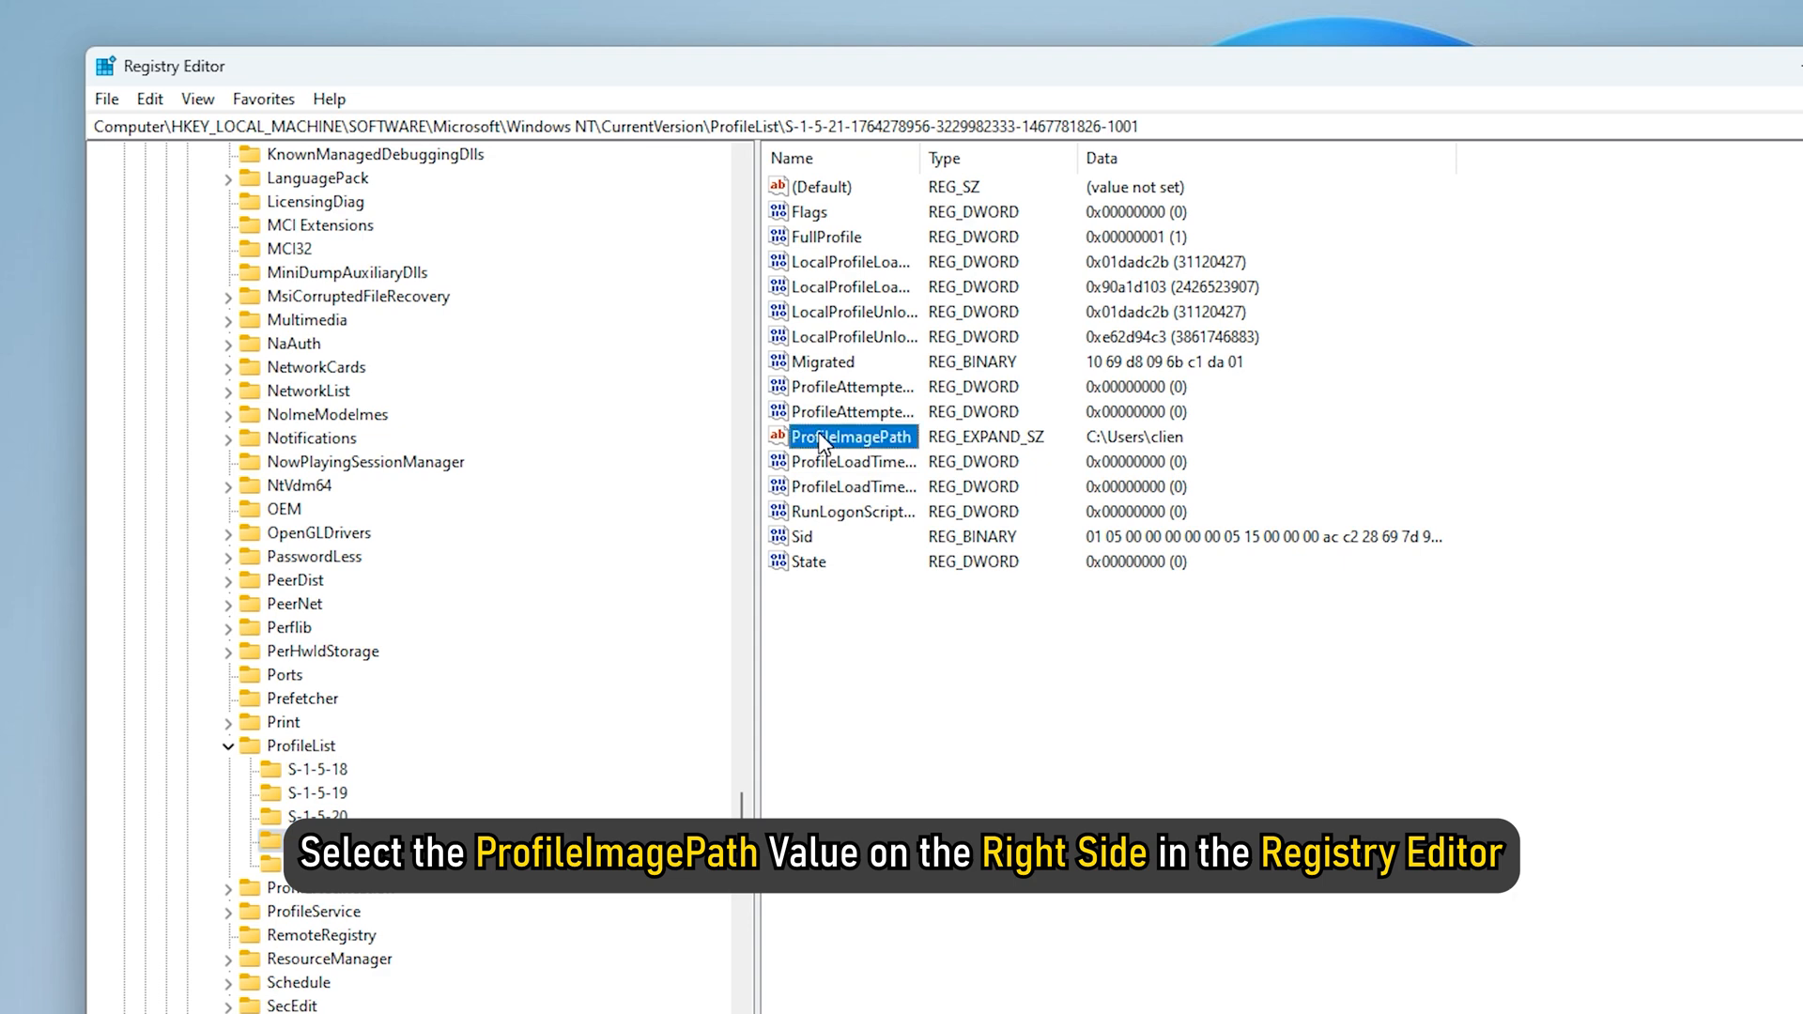
{"action": "left_click", "coordinate": [455, 839]}
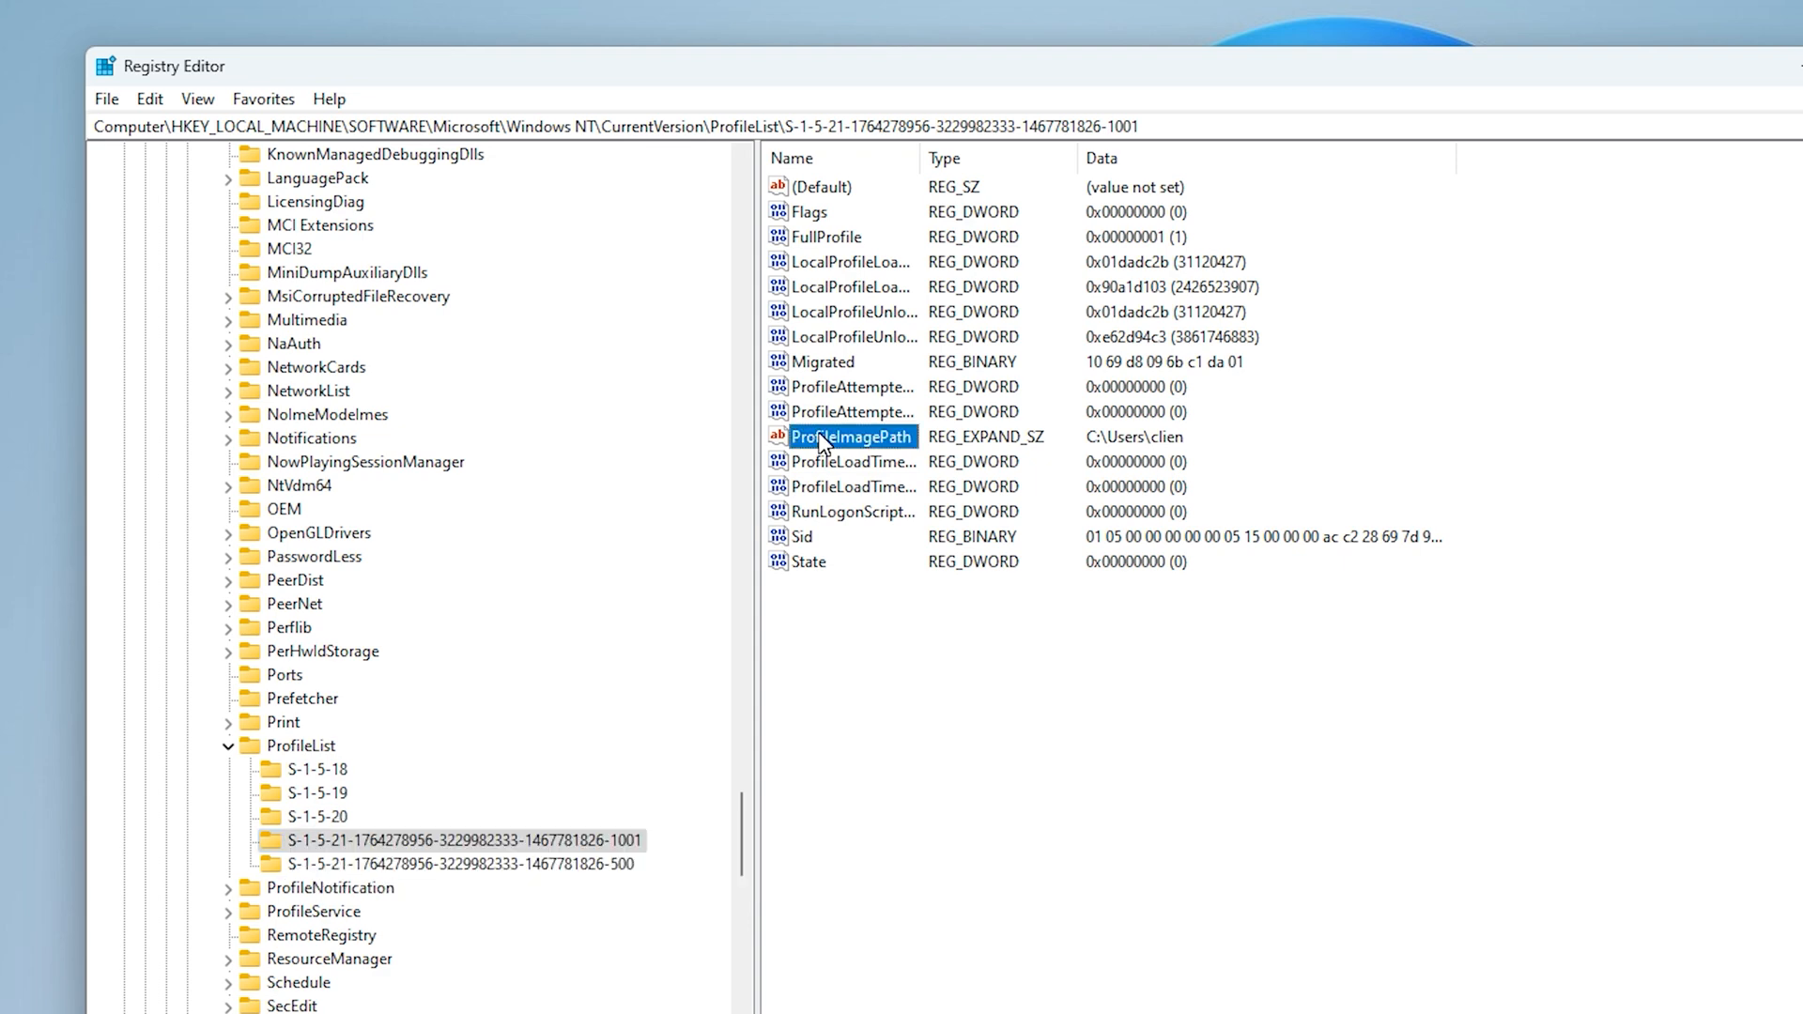
{"action": "double_click", "coordinate": [851, 436]}
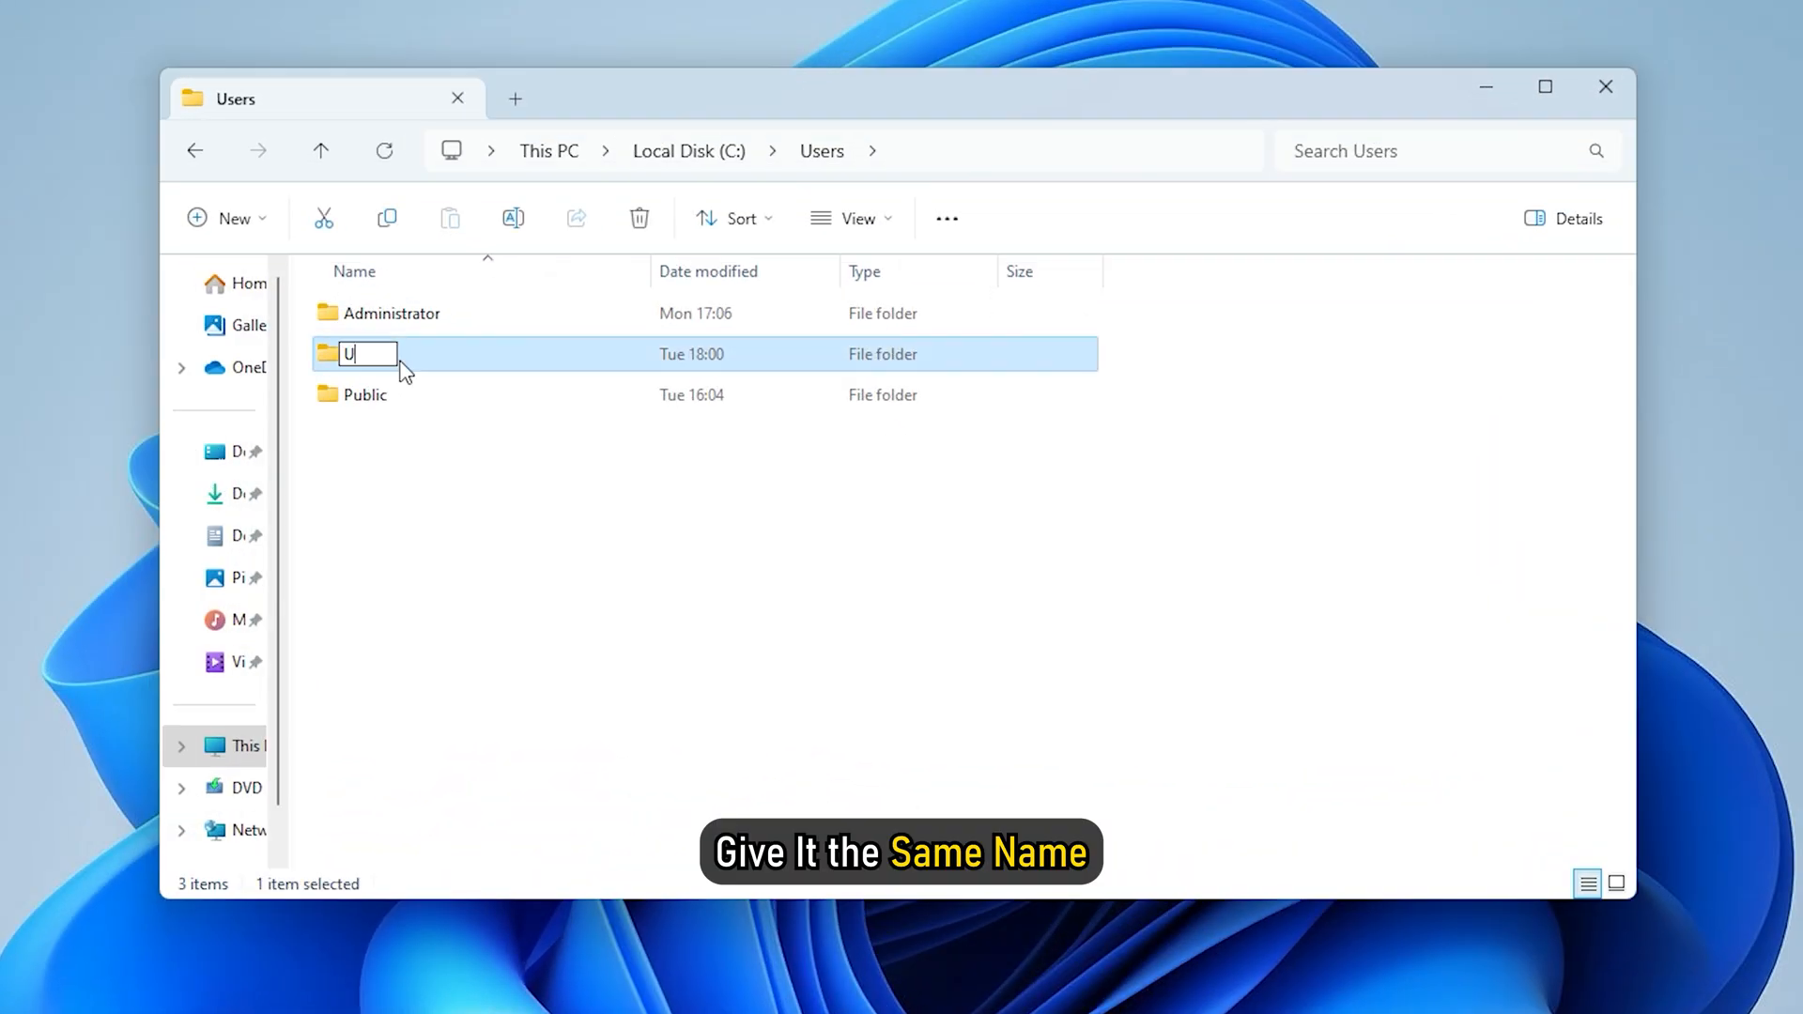
Rename the profile folder in C:\Users to 'User 1'.
{"action": "type", "text": "User 1"}
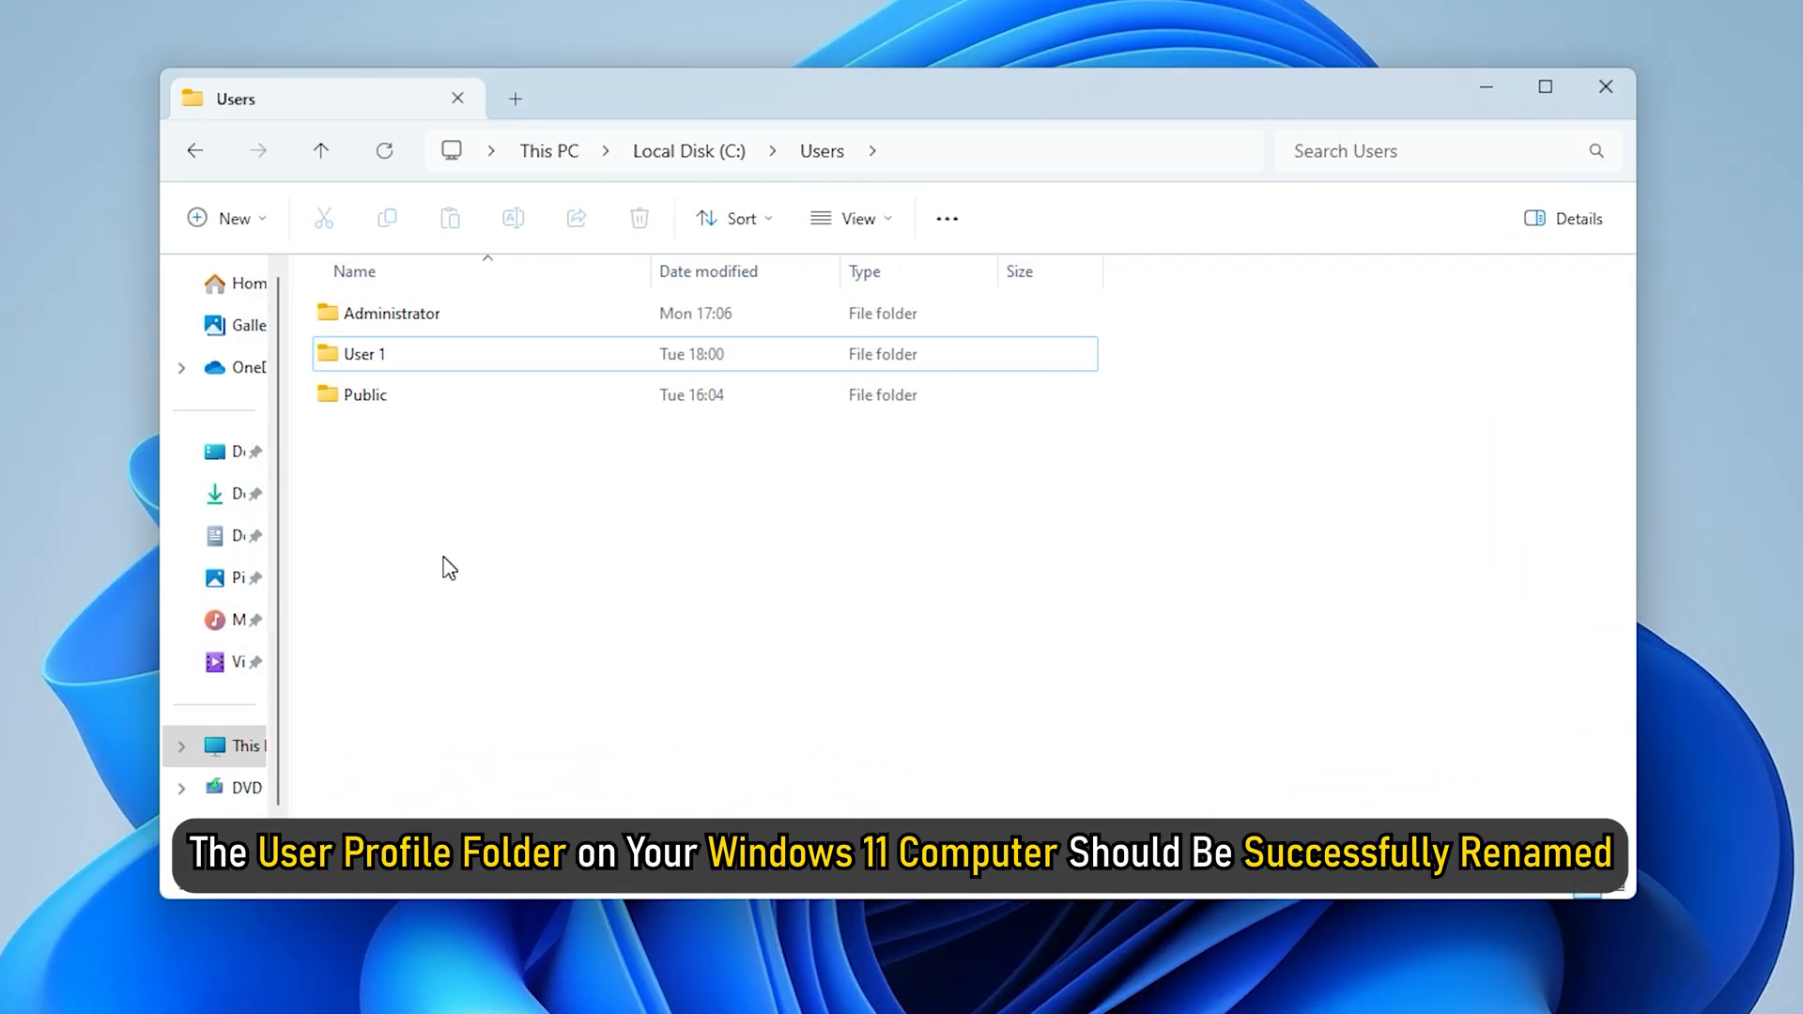
{"action": "mouse_move", "coordinate": [1078, 238]}
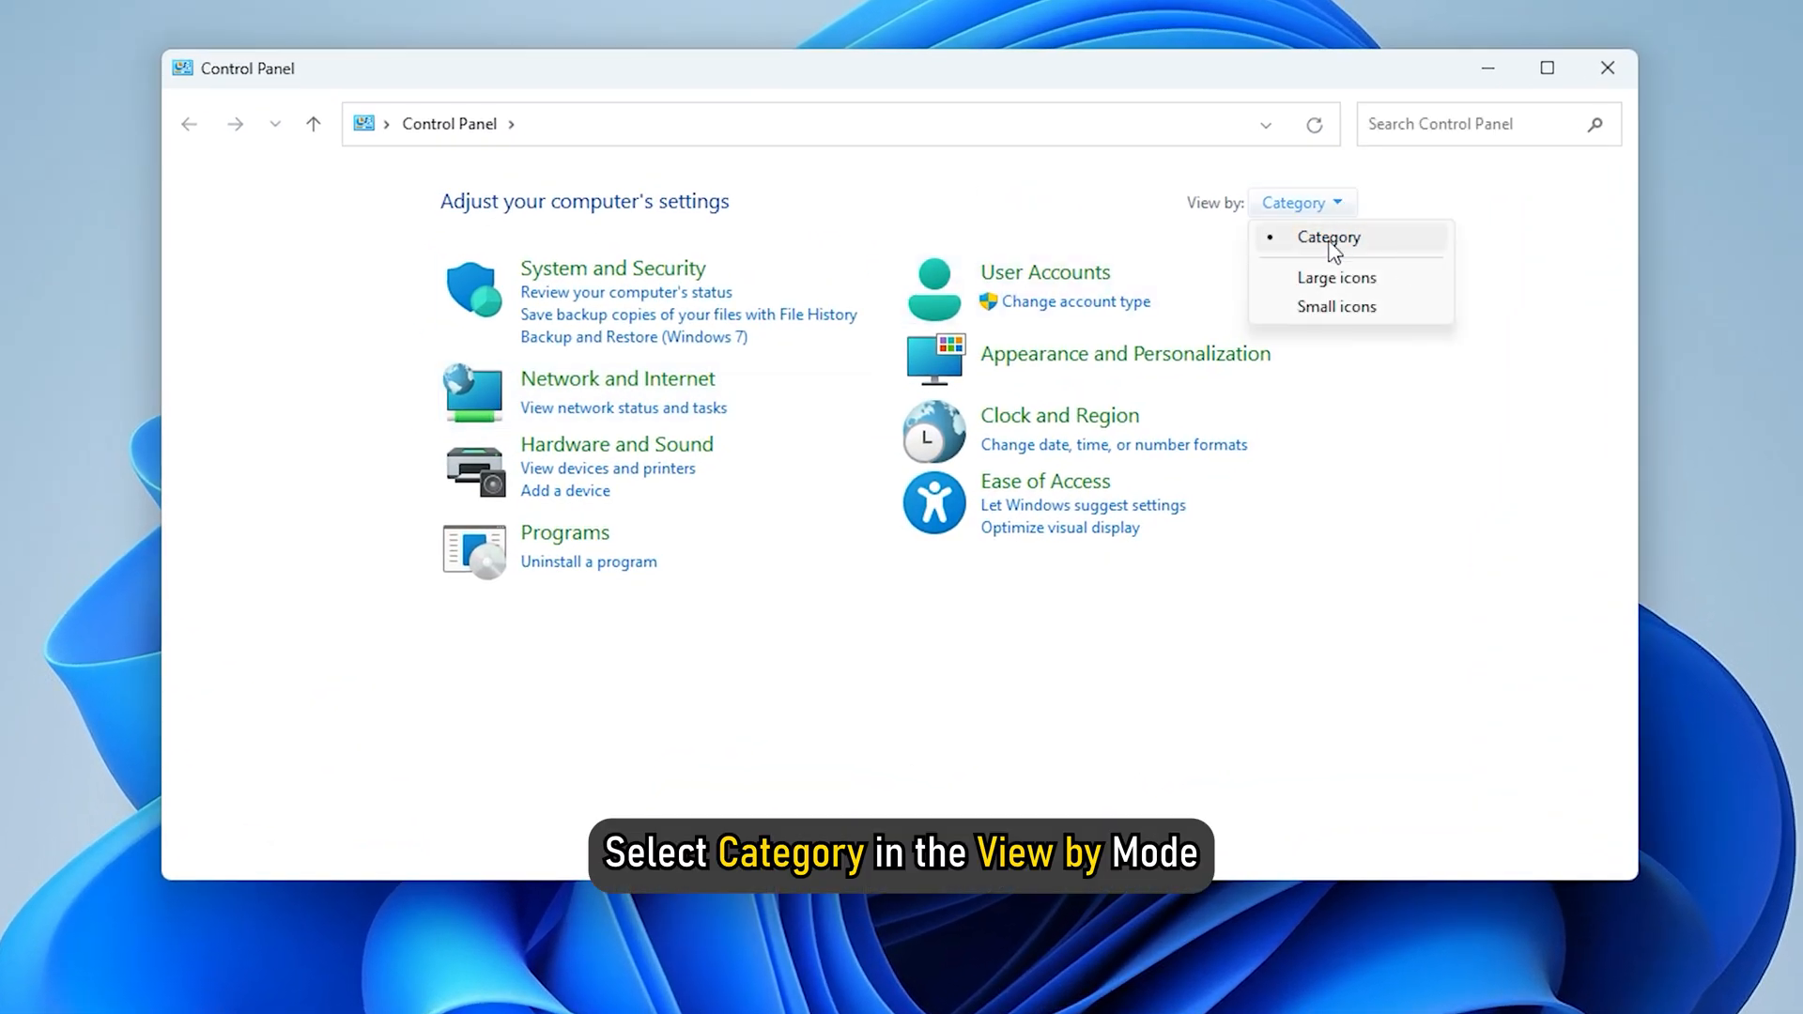
View Control Panel by category and reach the User account under Manage another account.
{"action": "left_click", "coordinate": [1046, 272]}
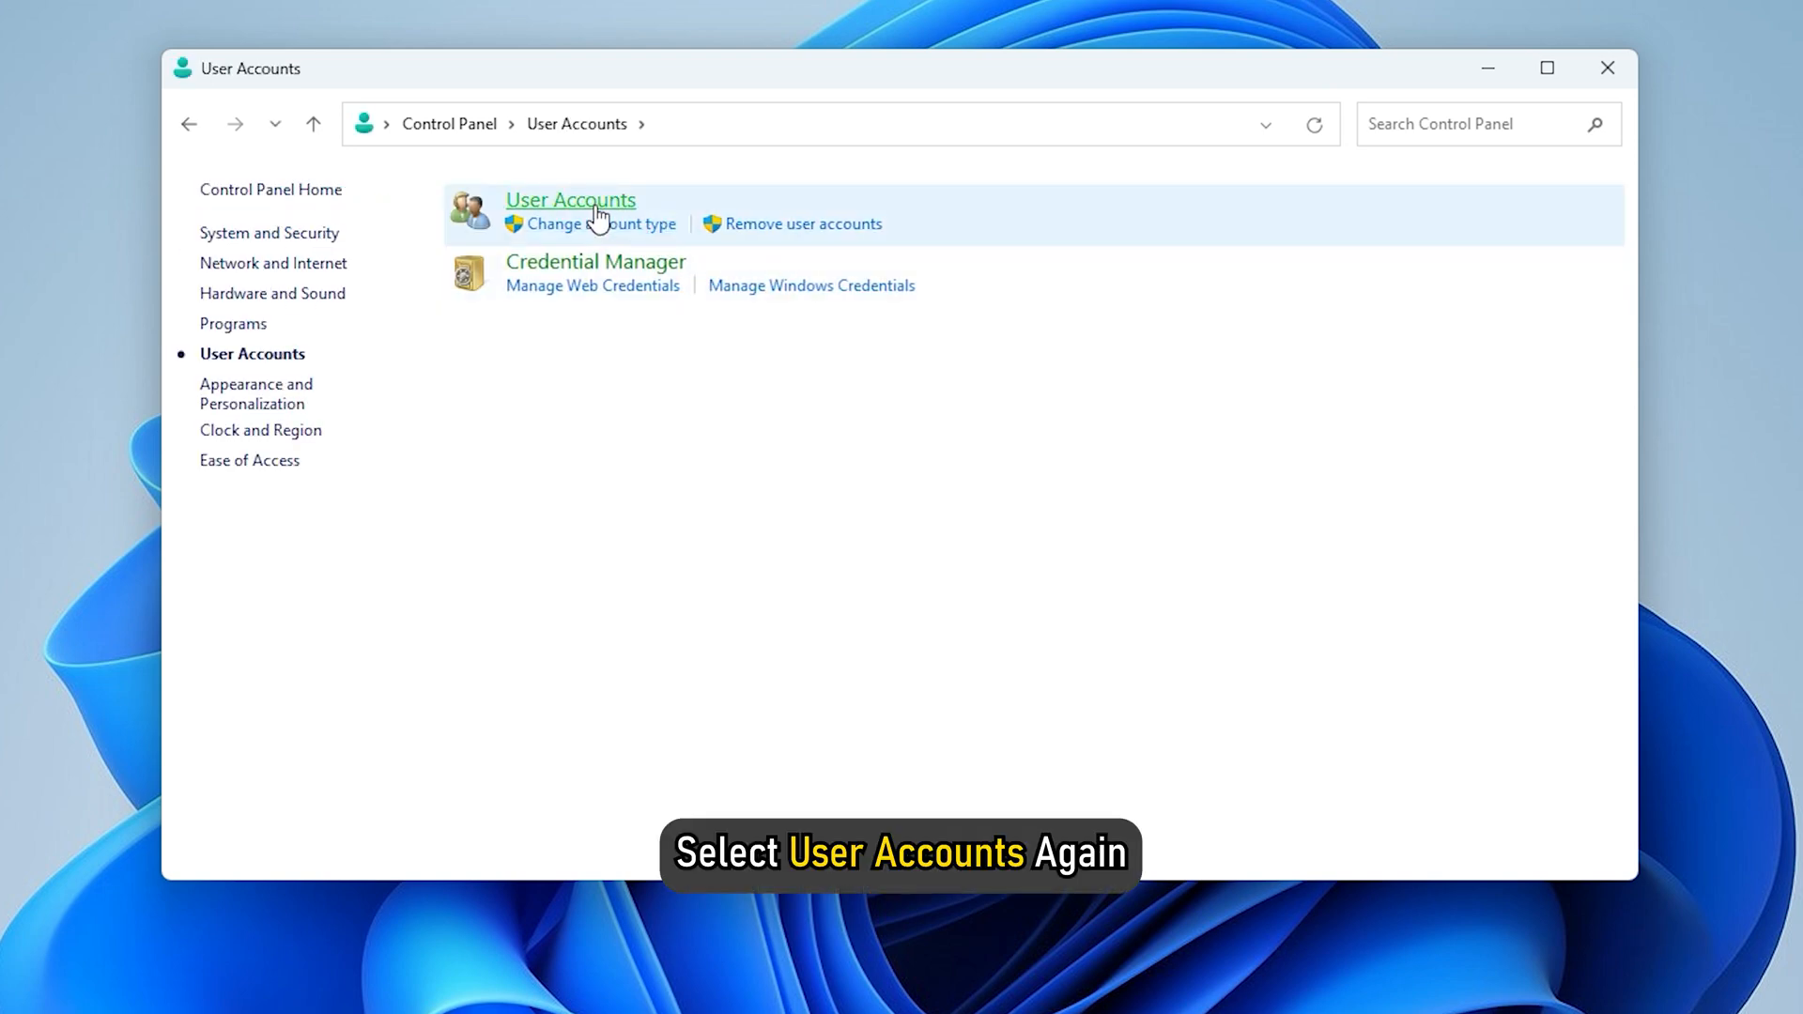
{"action": "left_click", "coordinate": [569, 199]}
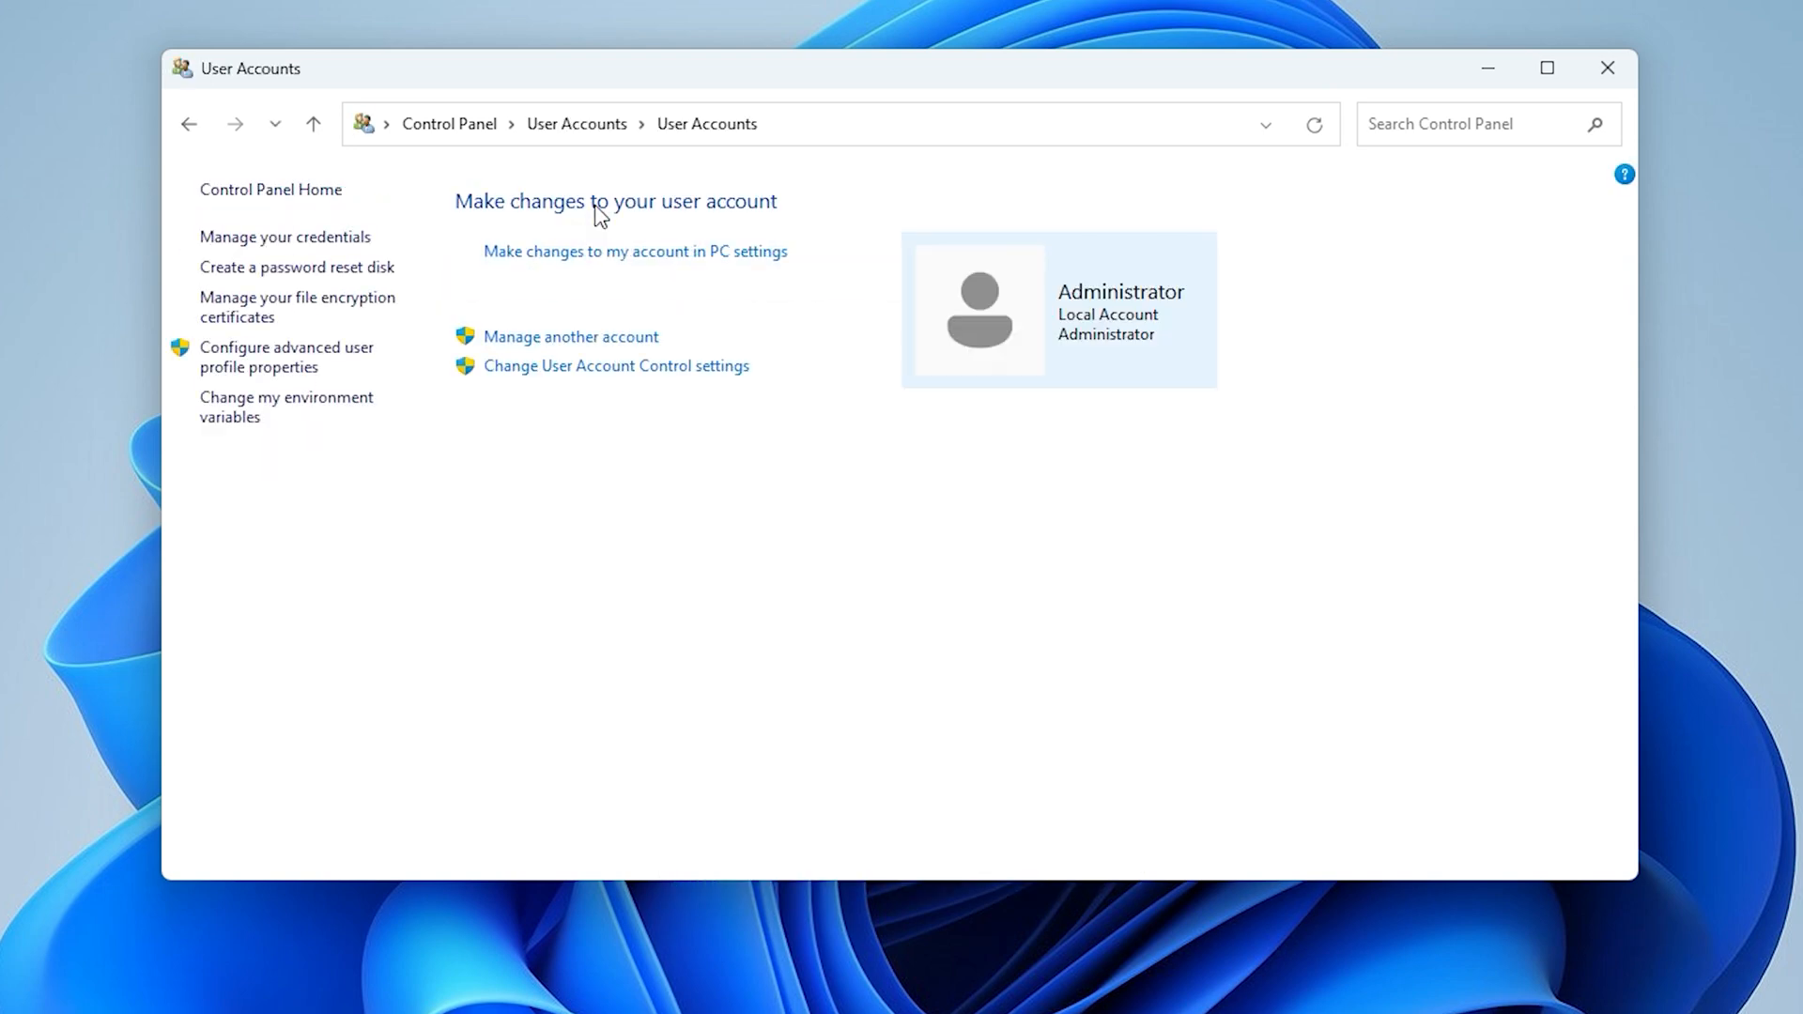
{"action": "left_click", "coordinate": [567, 336]}
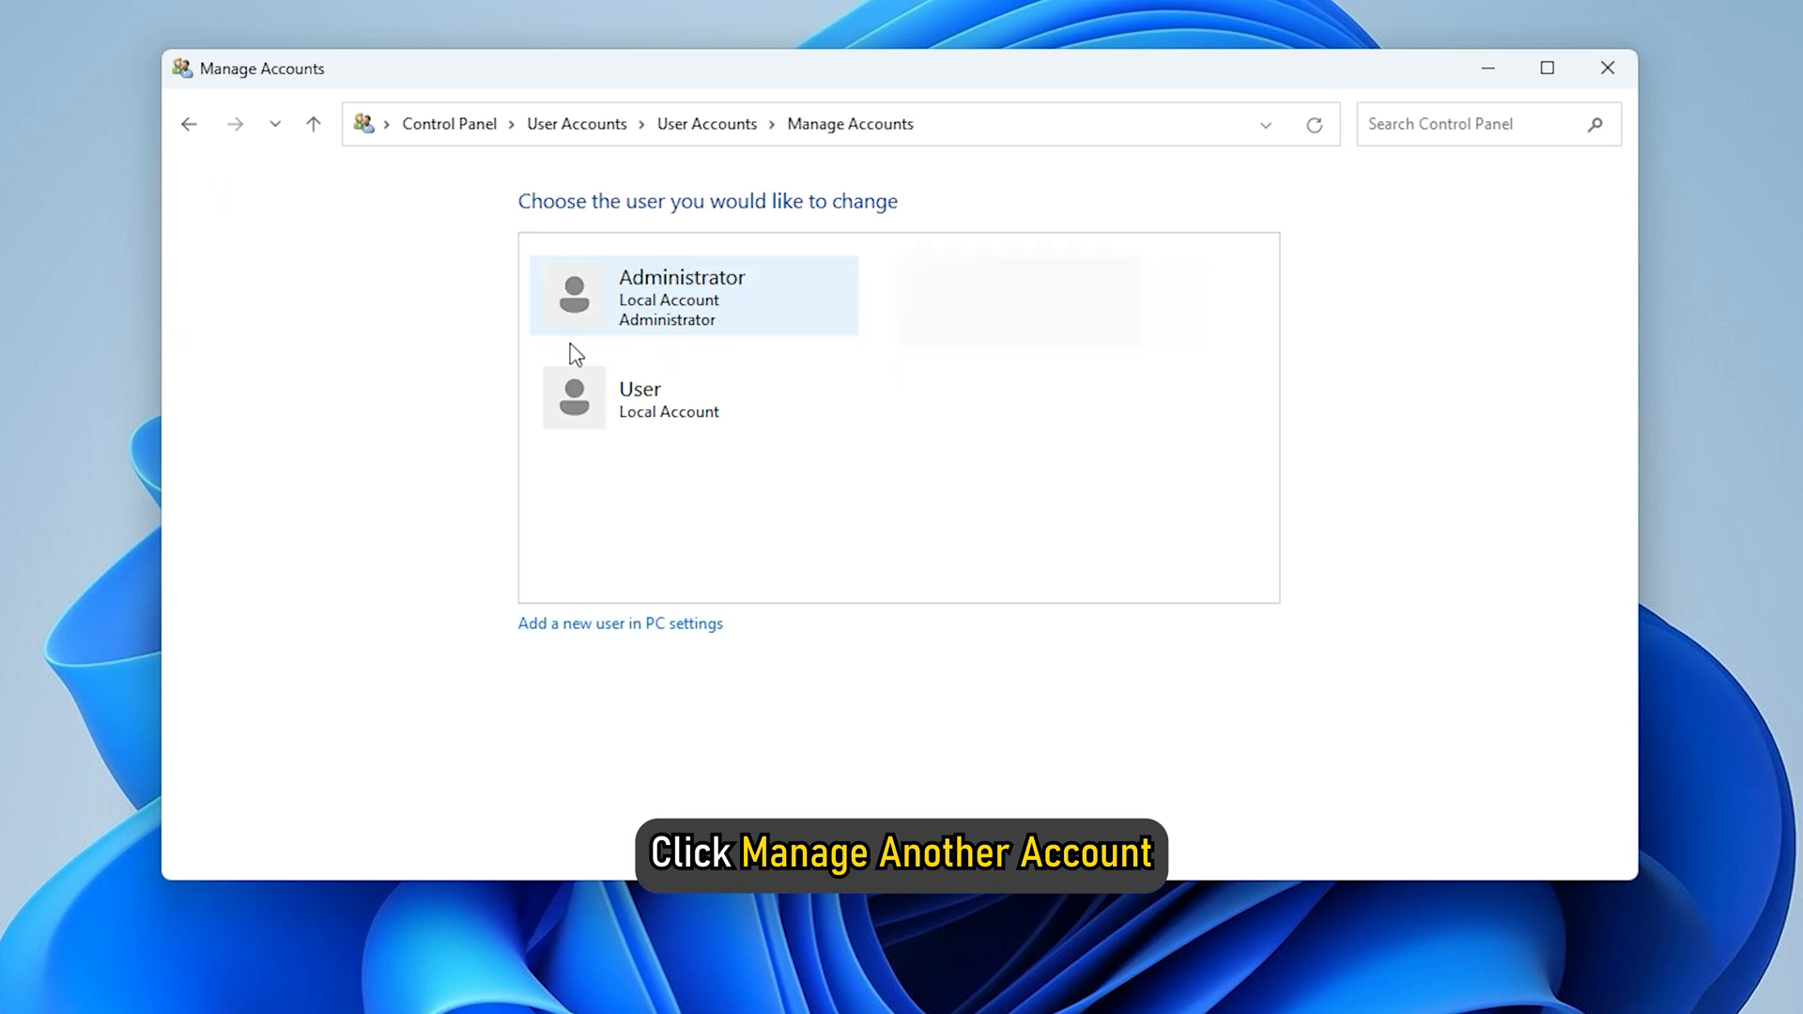
{"action": "left_click", "coordinate": [638, 396]}
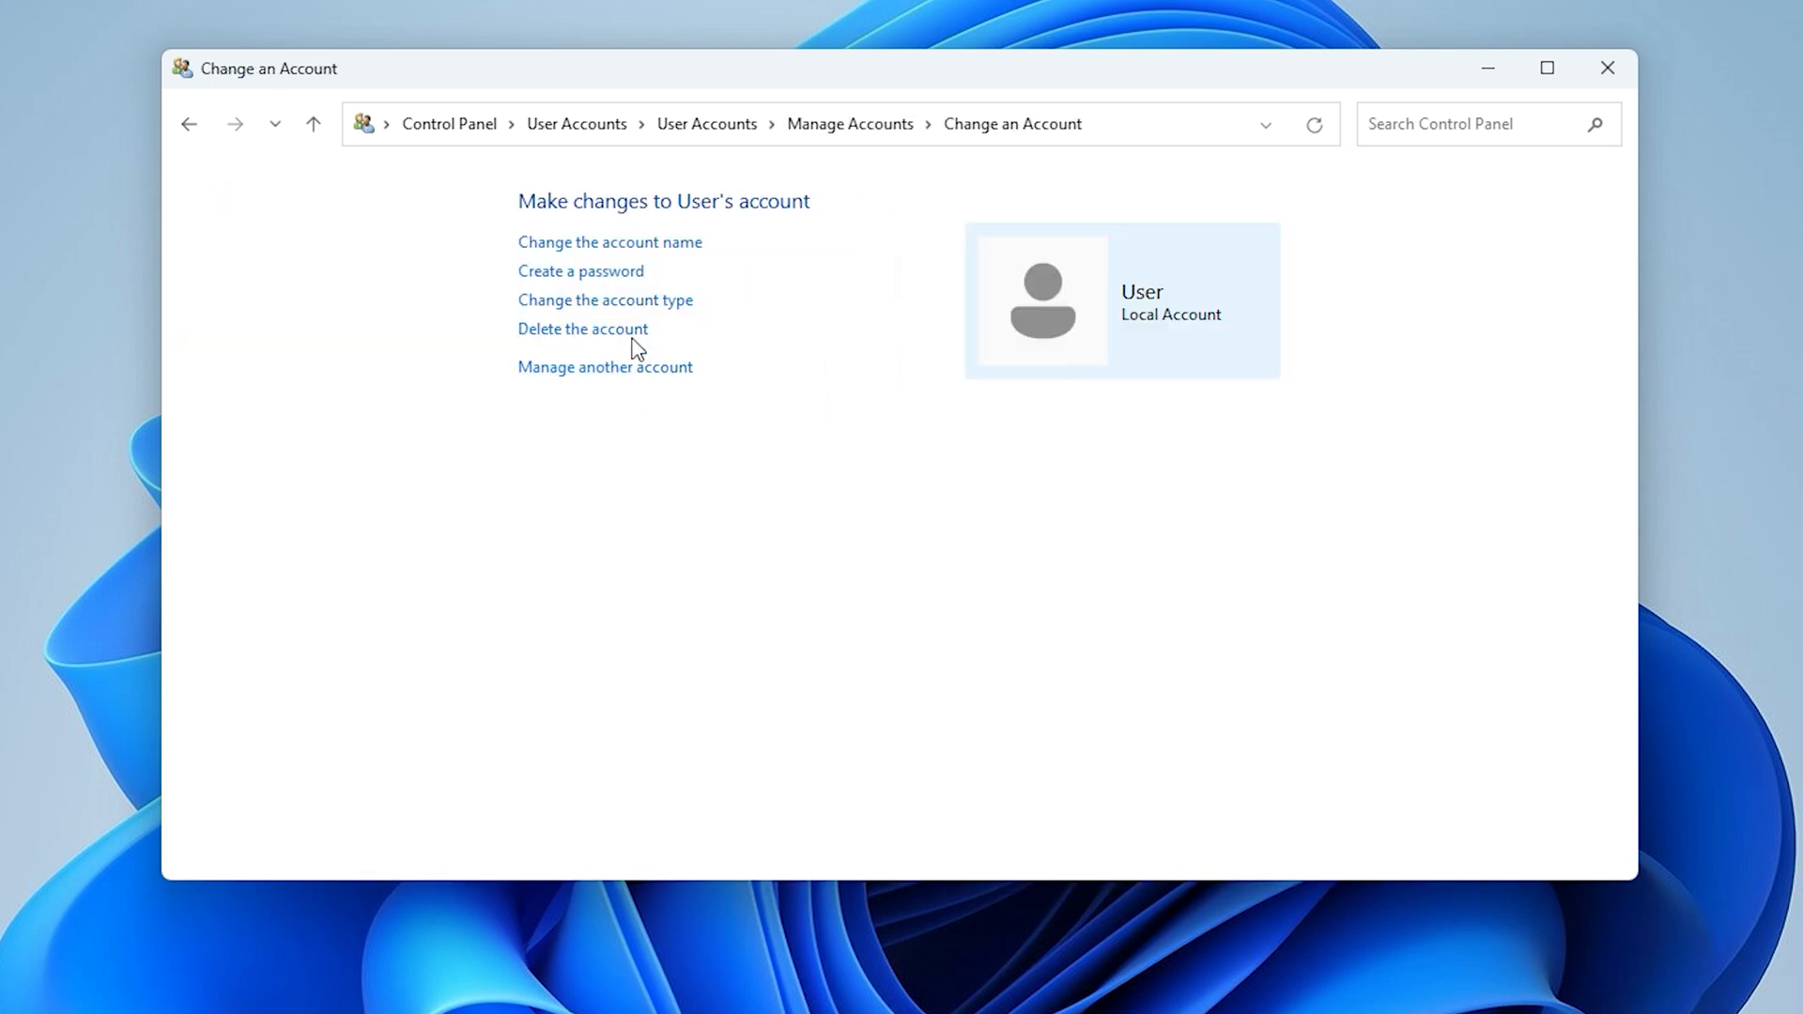
Change the account name to 'User2' and apply it.
{"action": "left_click", "coordinate": [609, 242]}
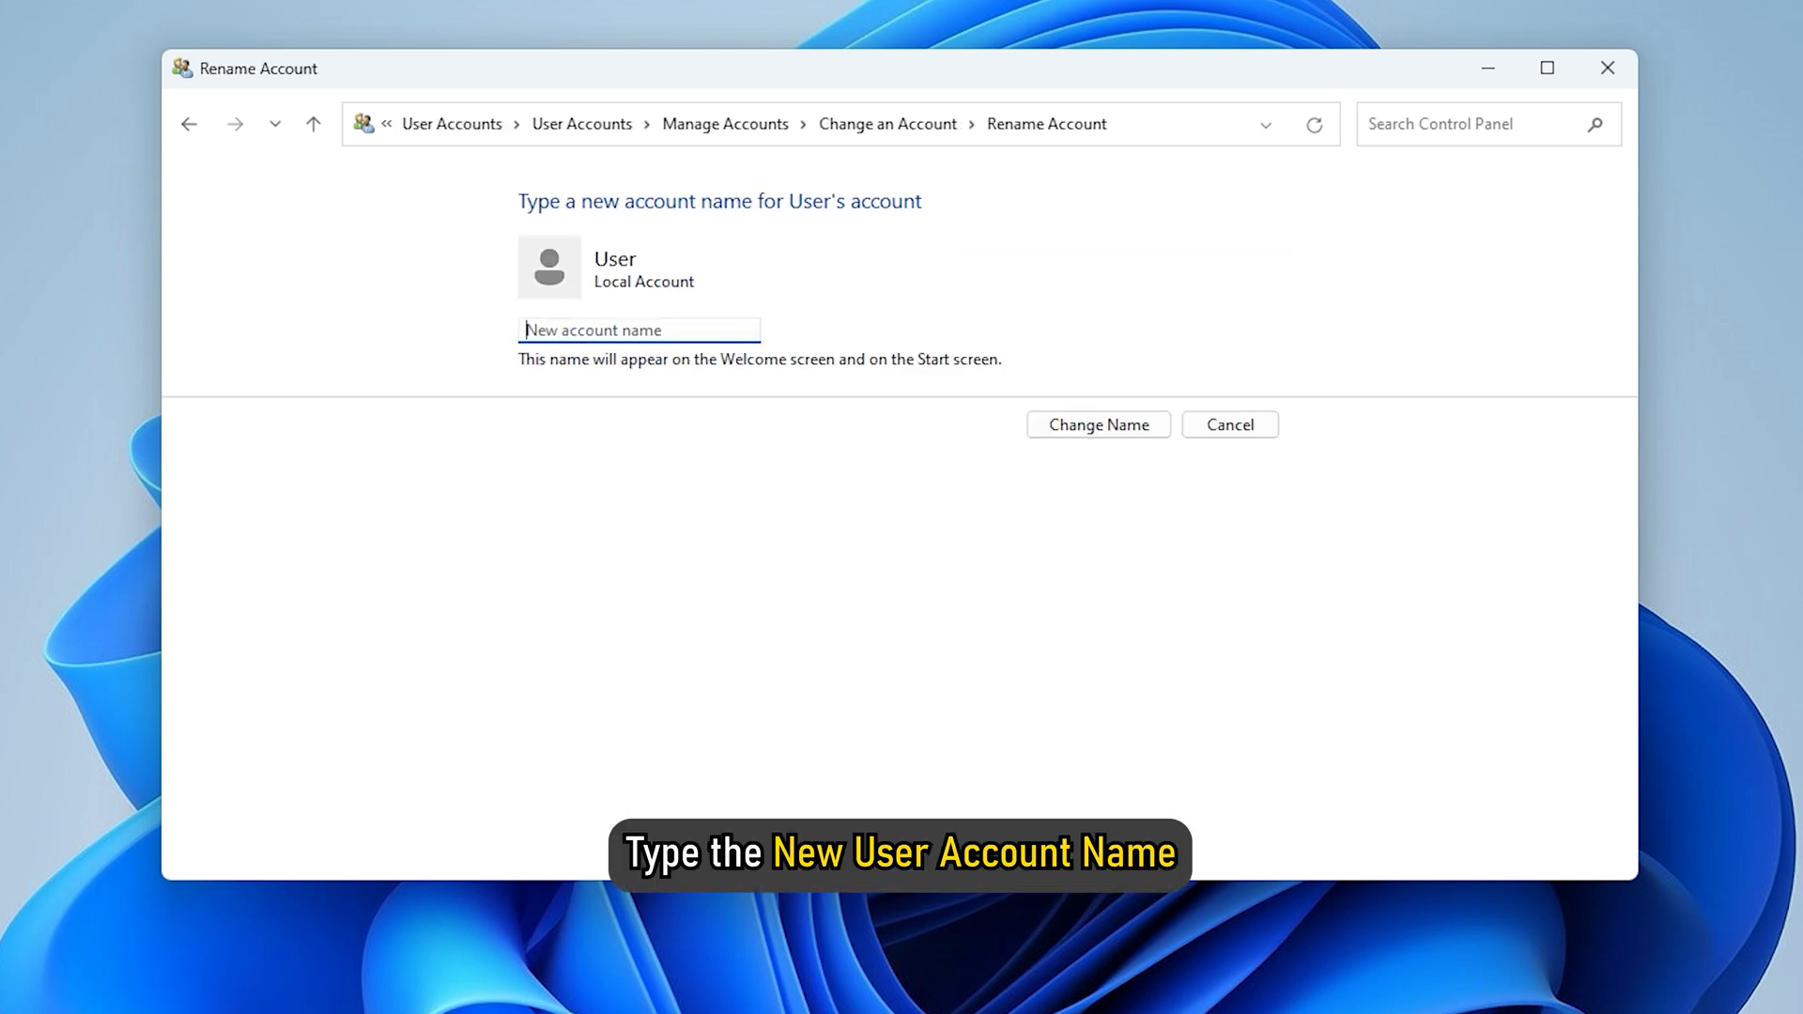
{"action": "type", "text": "User2"}
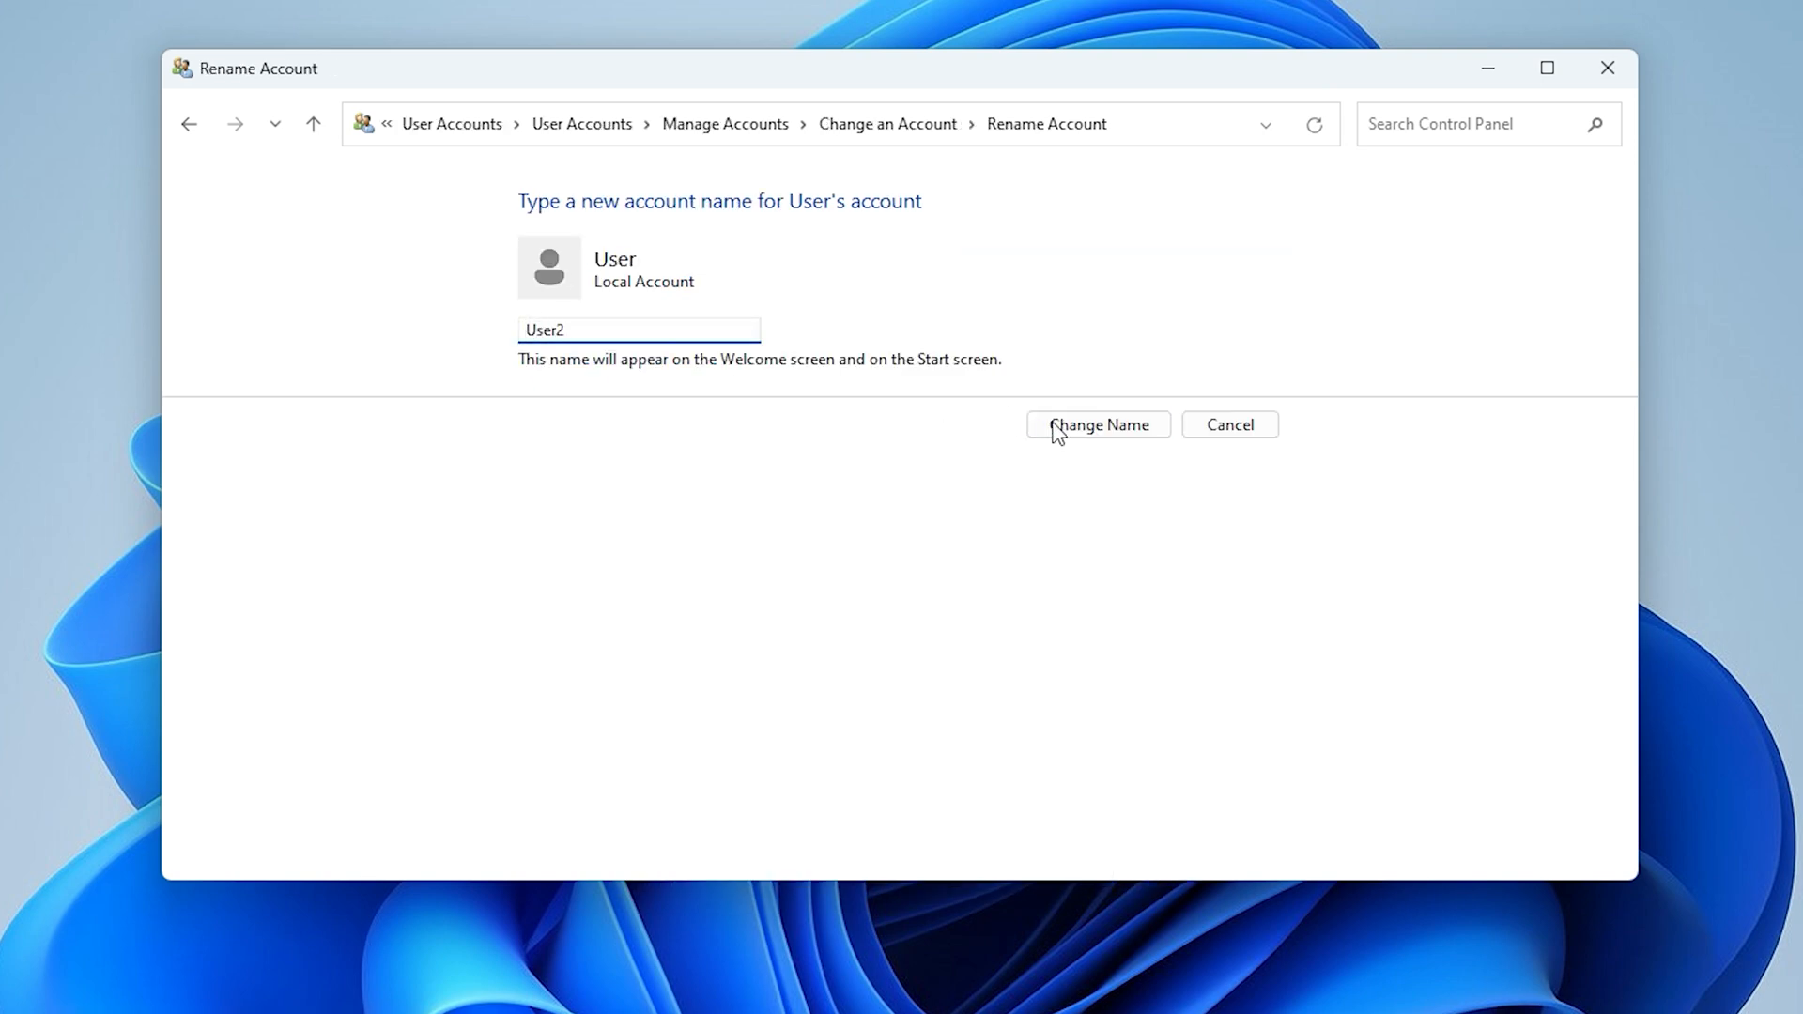
{"action": "left_click", "coordinate": [1095, 425]}
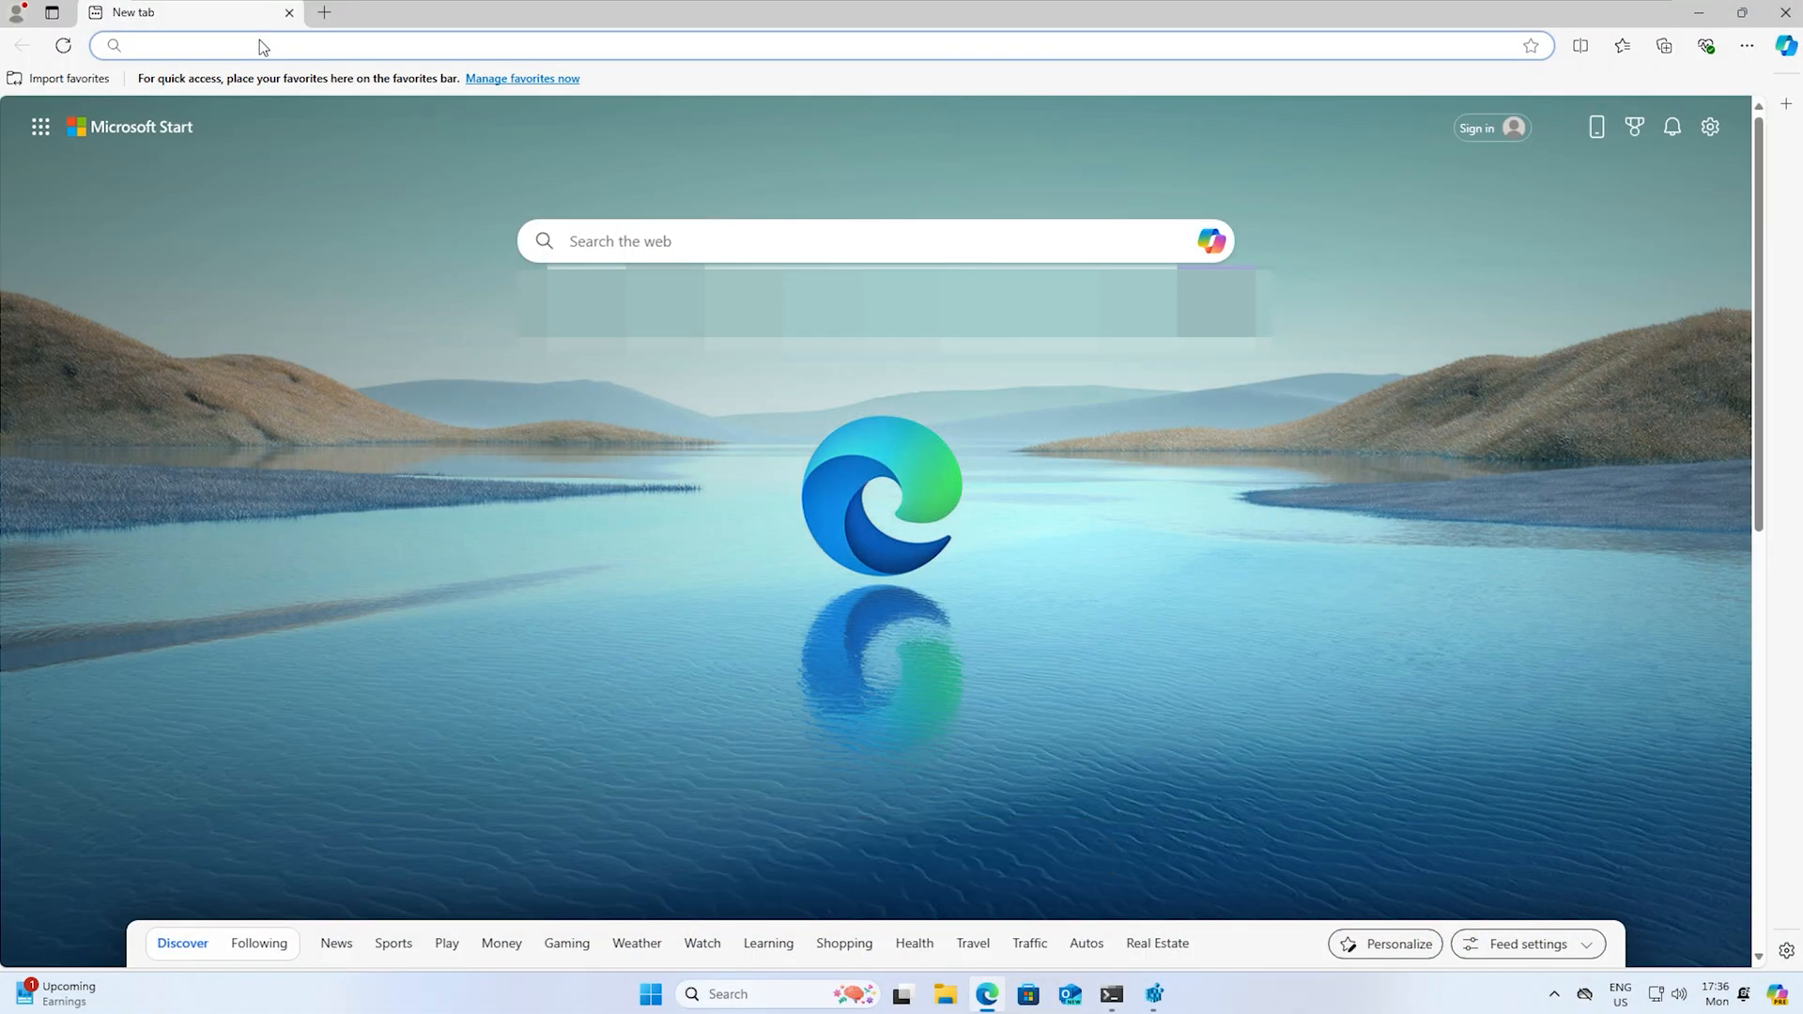
{"action": "type", "text": "https://account.microsoft.com/account/Account?ru=https%3A%2F%2Faccount.microsoft.com%2F&destrt=home.landing"}
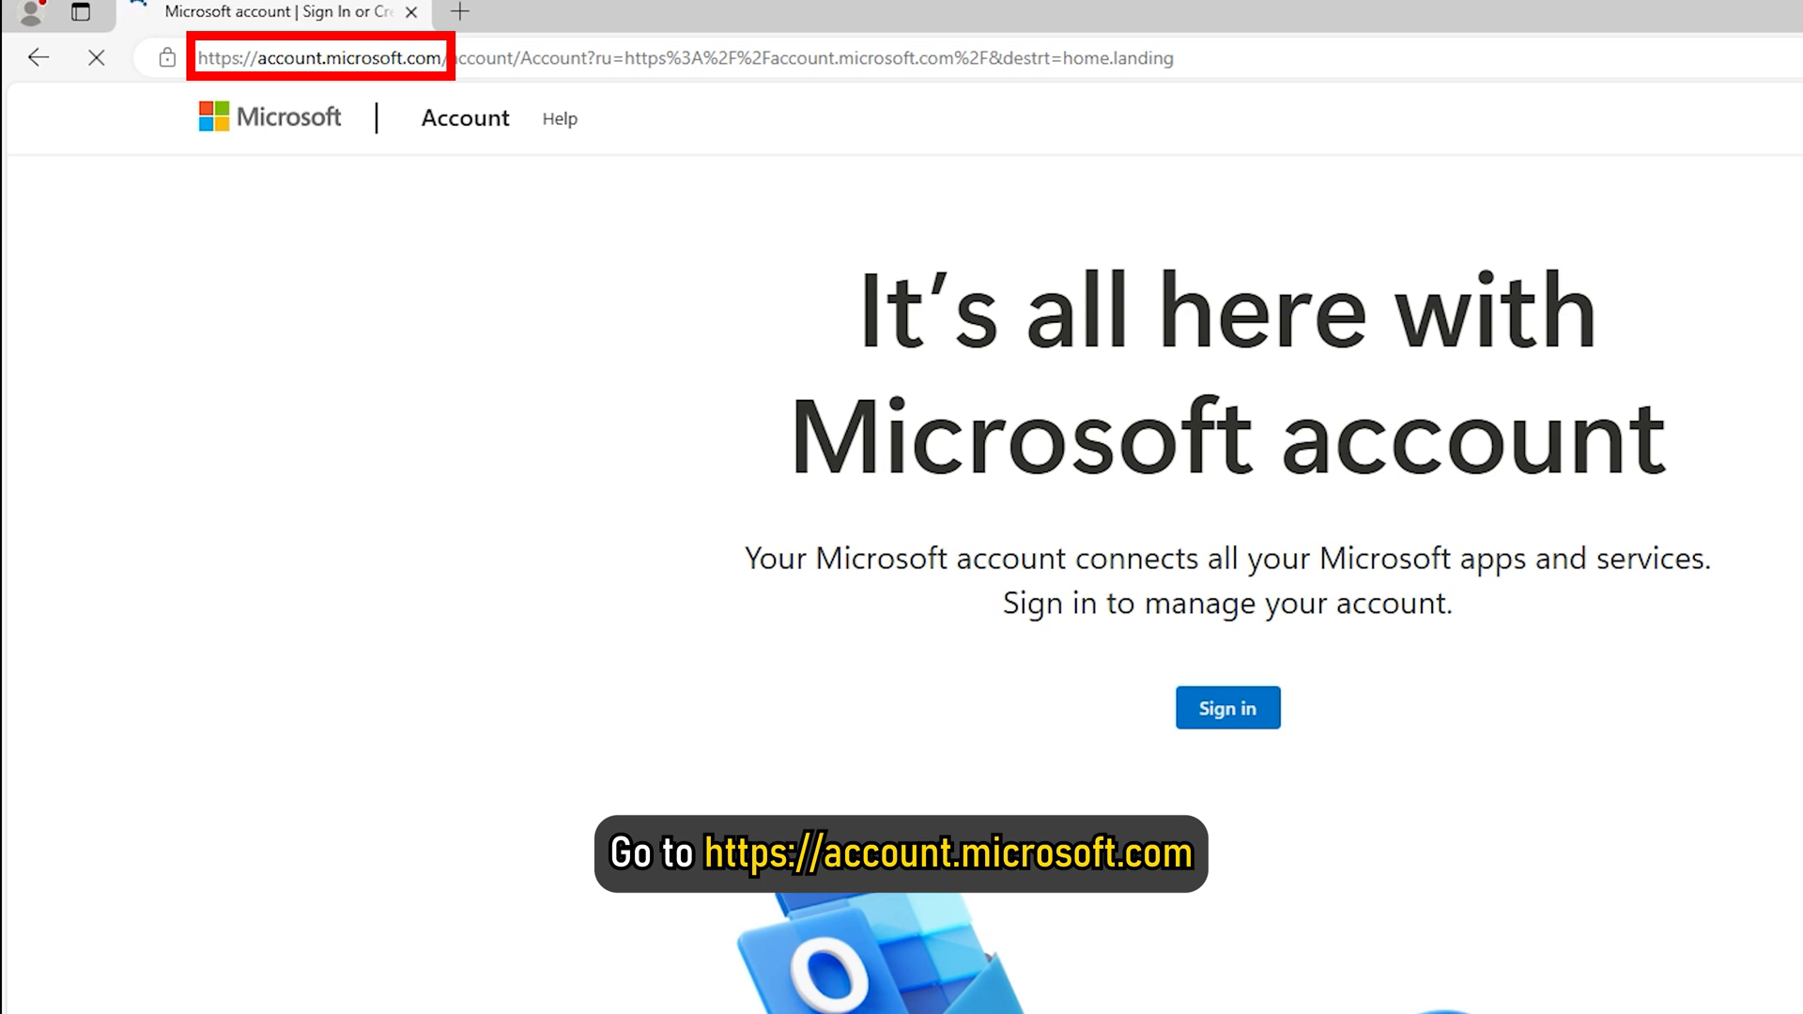
{"action": "left_click", "coordinate": [1226, 708]}
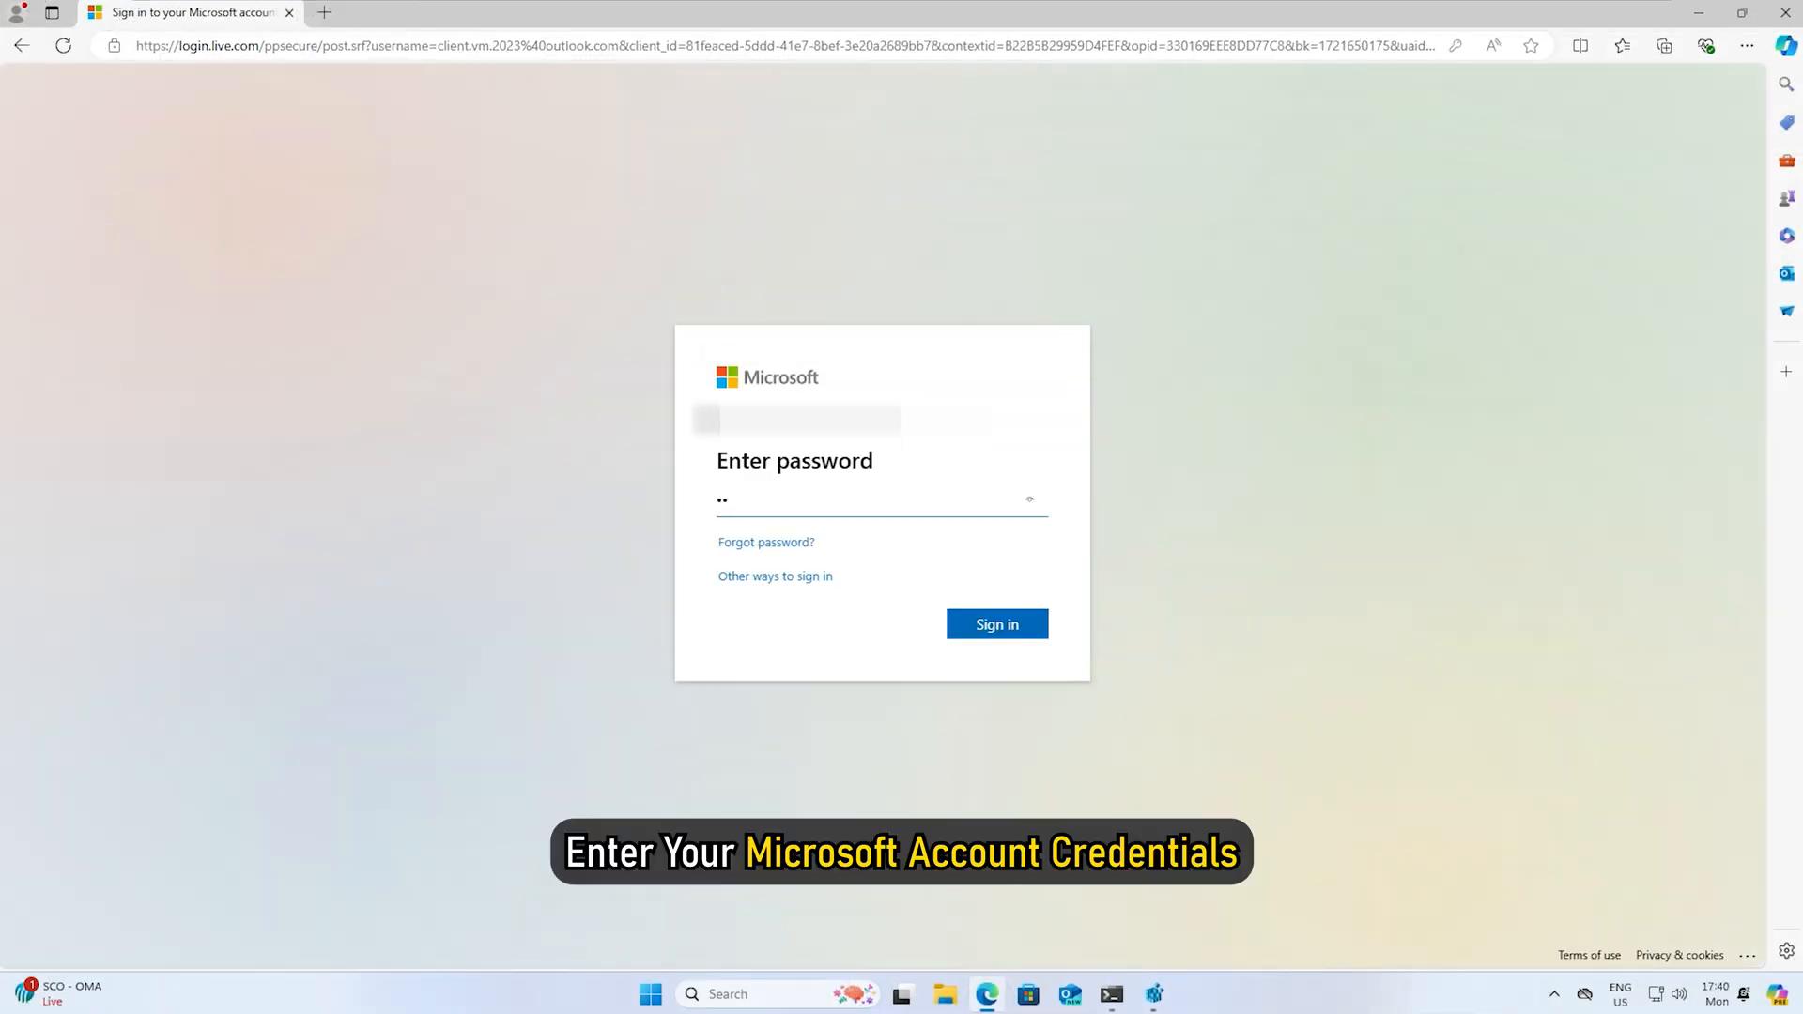
Finish signing in, open Your info and start editing the account's full name.
{"action": "left_click", "coordinate": [995, 623]}
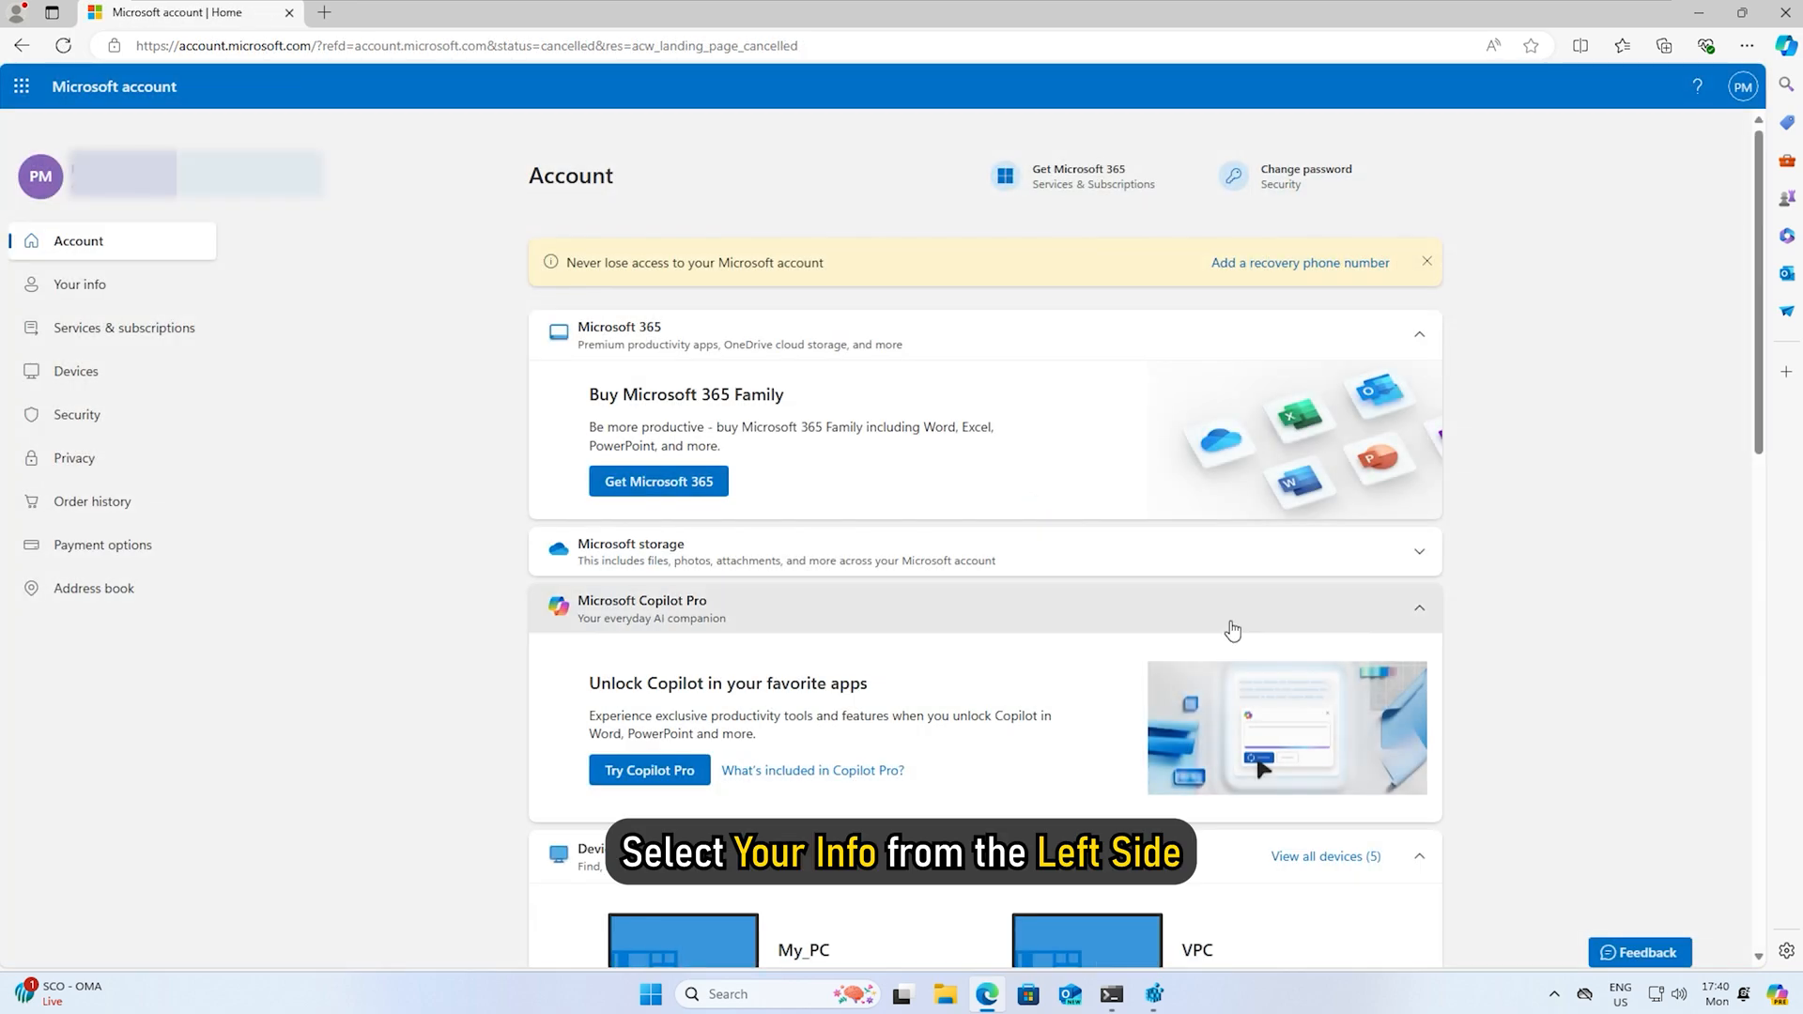
{"action": "left_click", "coordinate": [81, 283]}
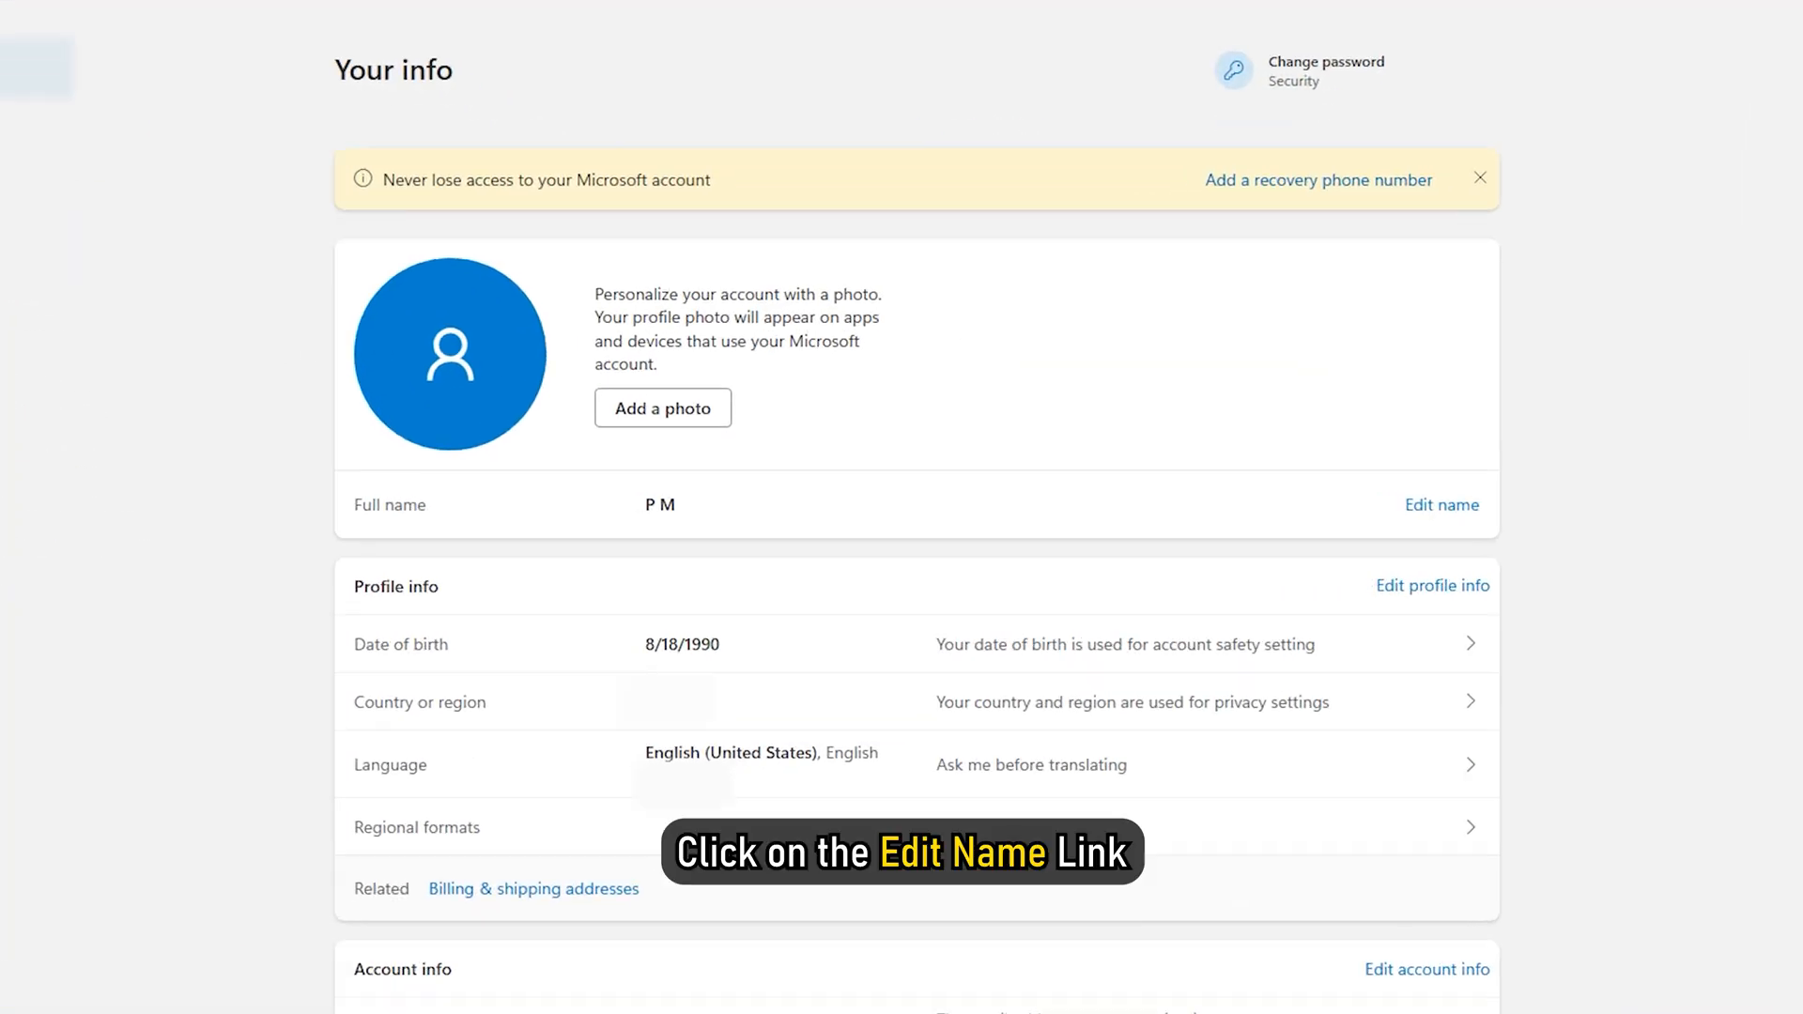
{"action": "left_click", "coordinate": [1441, 503]}
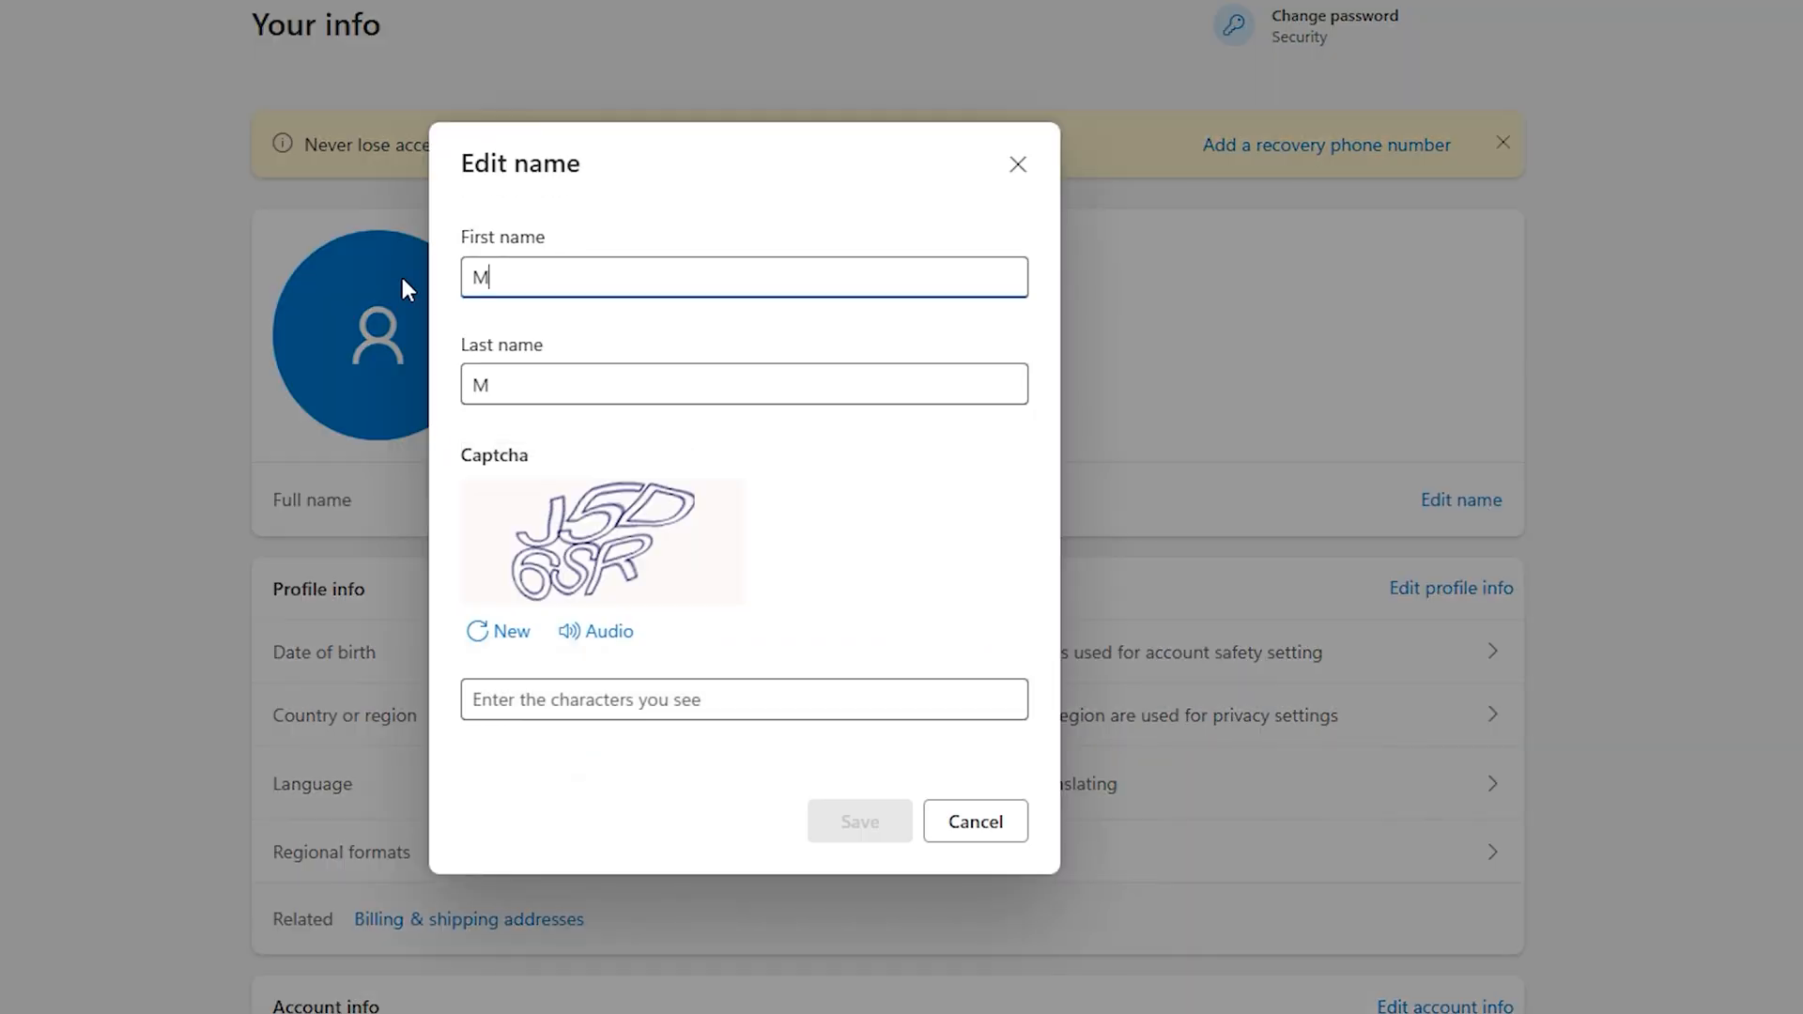
{"action": "type", "text": "P"}
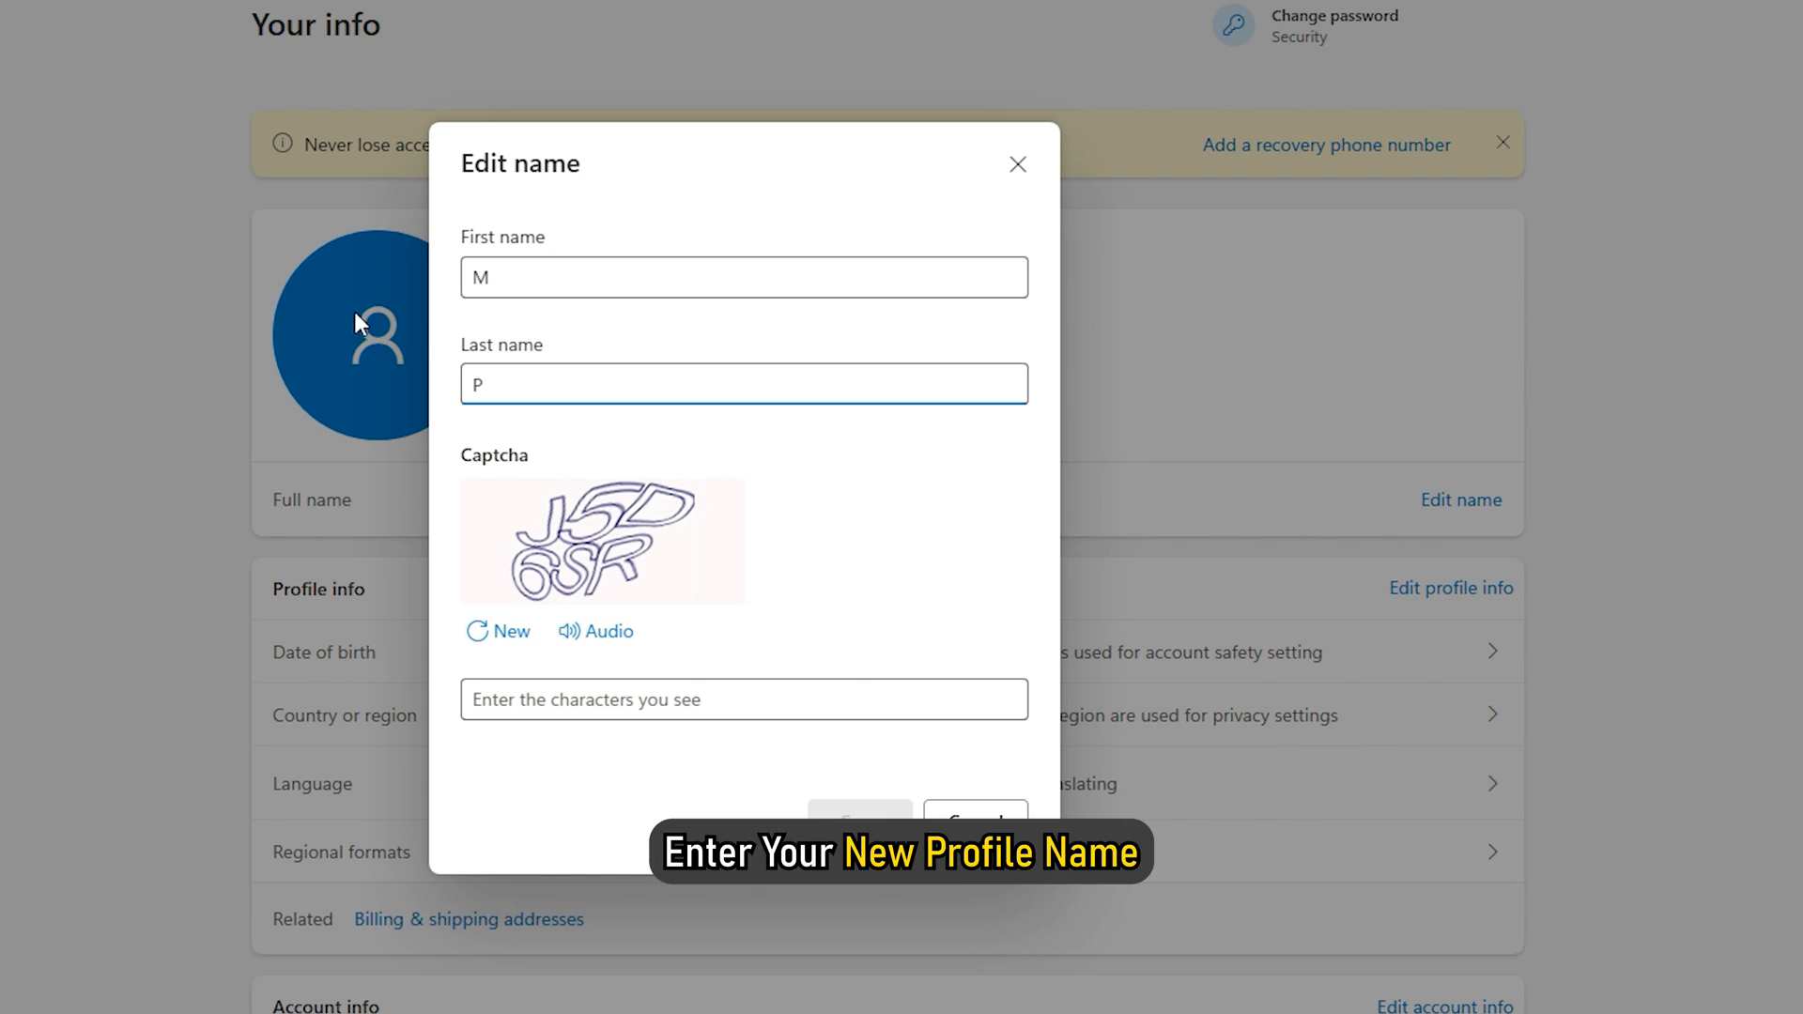